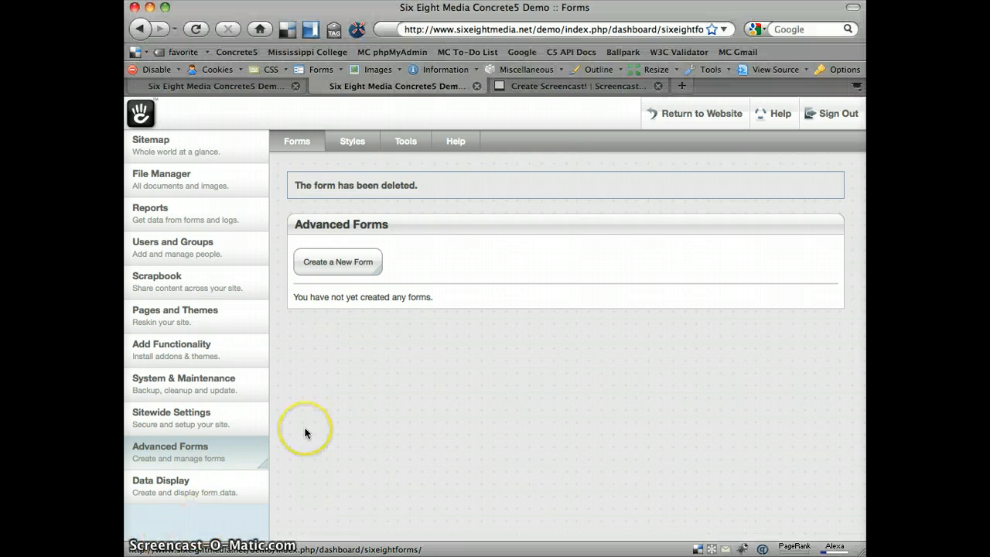
pyautogui.moveTo(234, 443)
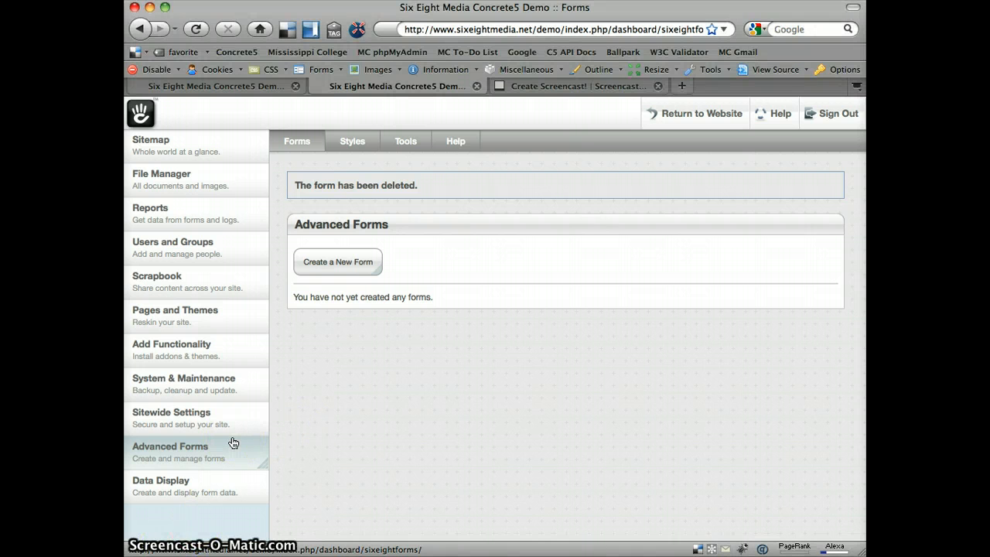
# Create a Basic Contact Form named 'Paypal Form' that e-mails submissions to a recipient address.
pyautogui.click(170, 452)
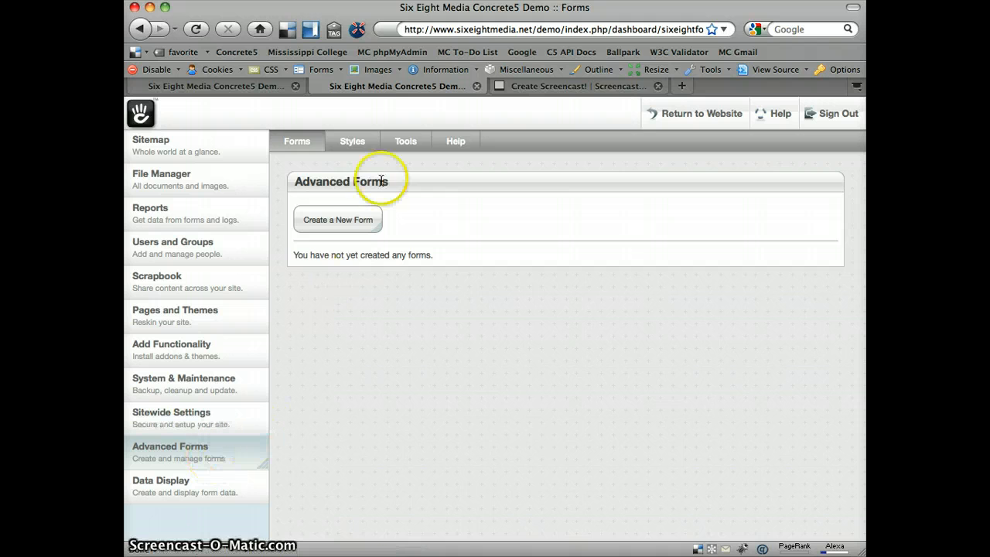
pyautogui.click(338, 219)
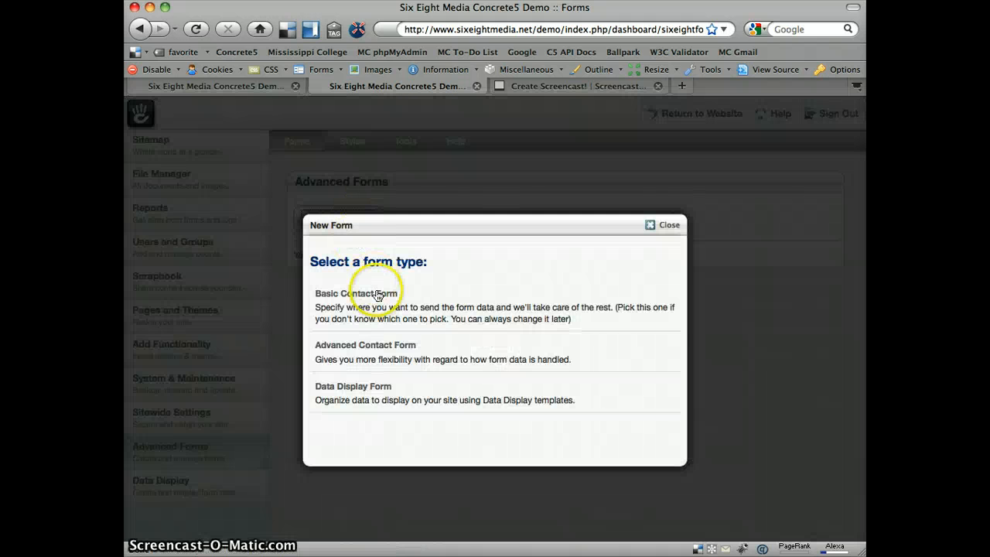
pyautogui.click(356, 293)
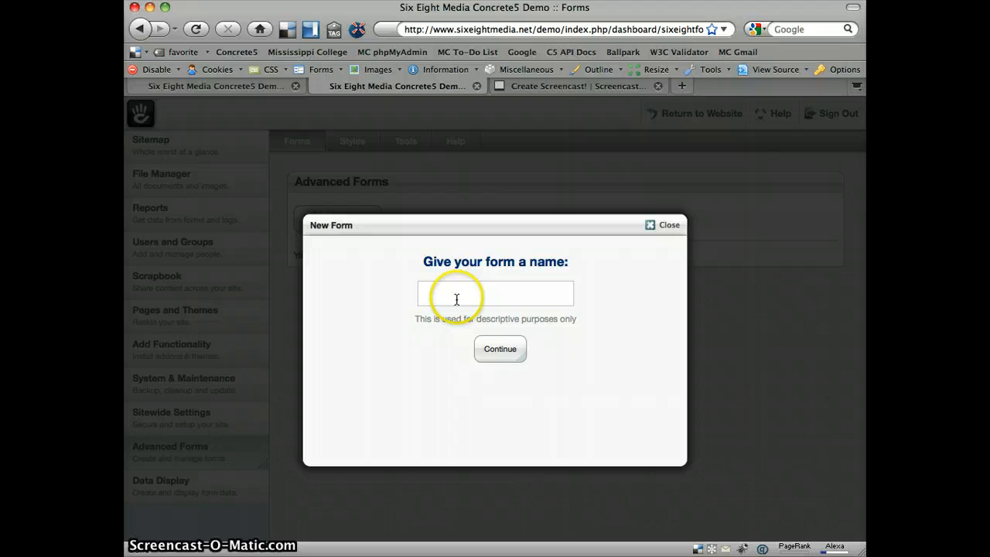
pyautogui.write('si')
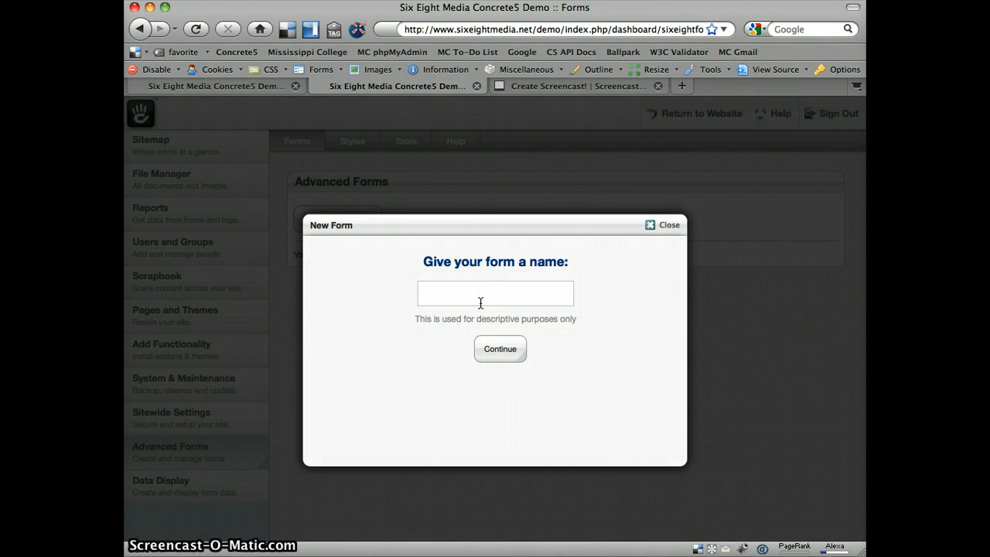
pyautogui.write('Pay')
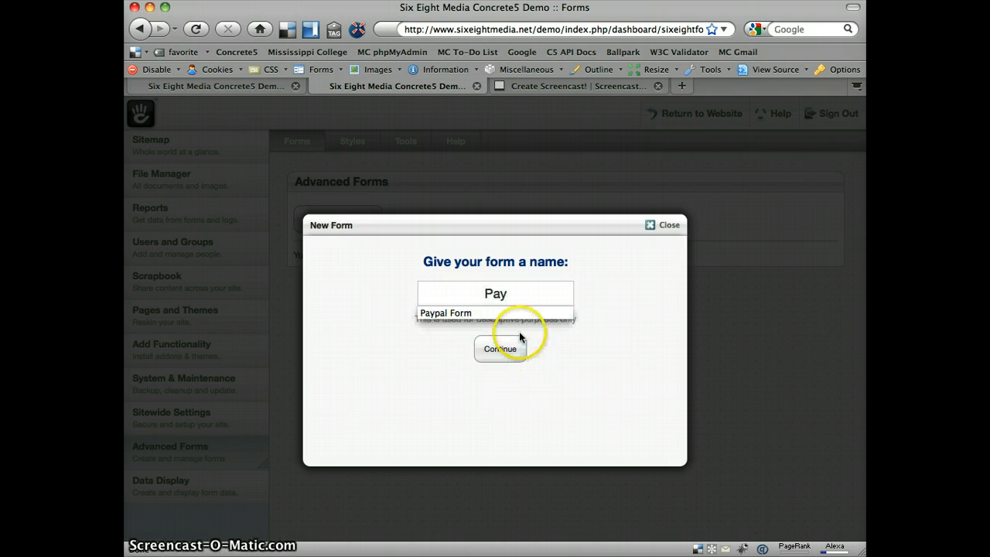
pyautogui.click(501, 348)
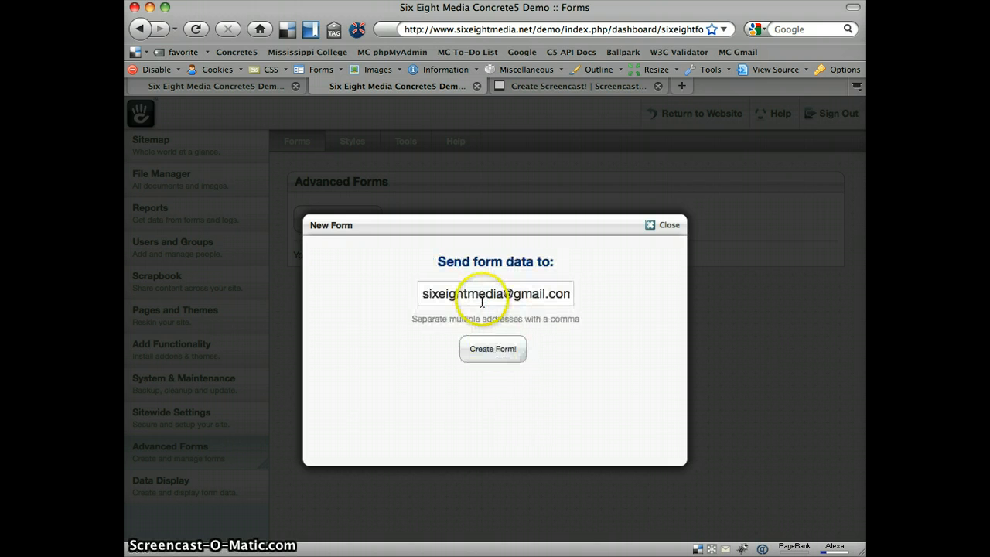
pyautogui.click(493, 349)
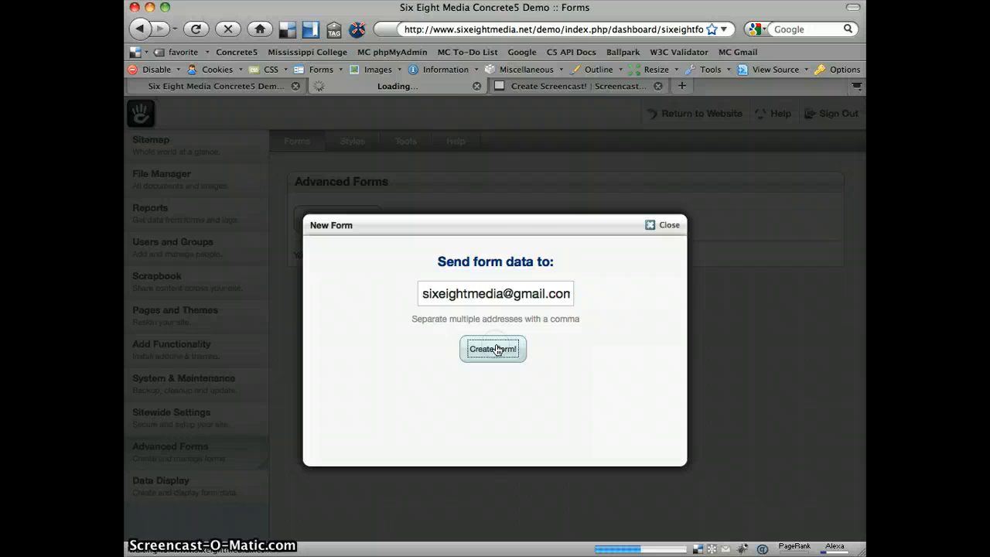
pyautogui.click(493, 349)
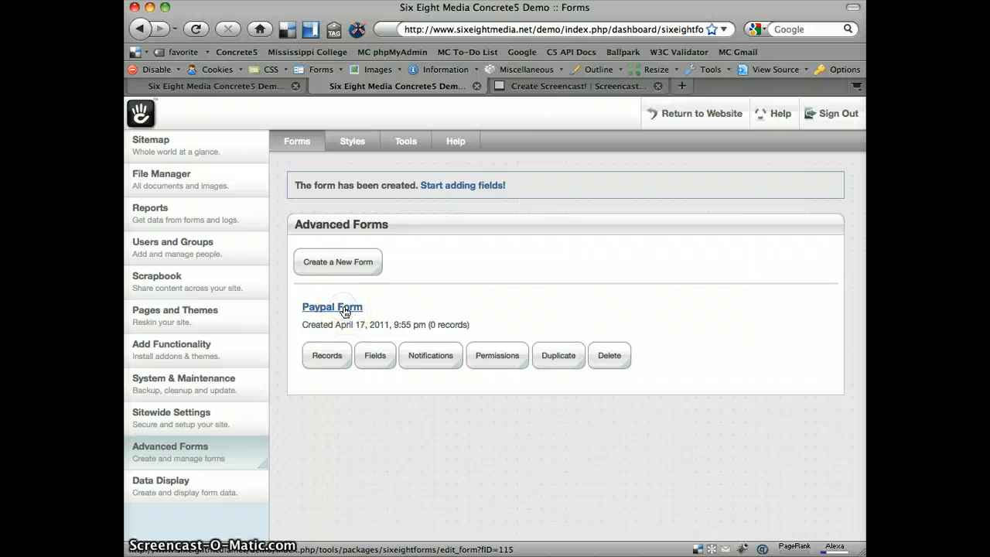
# Set the Paypal Form's payment gateway to Paypal under Other Settings and update the form.
pyautogui.click(332, 307)
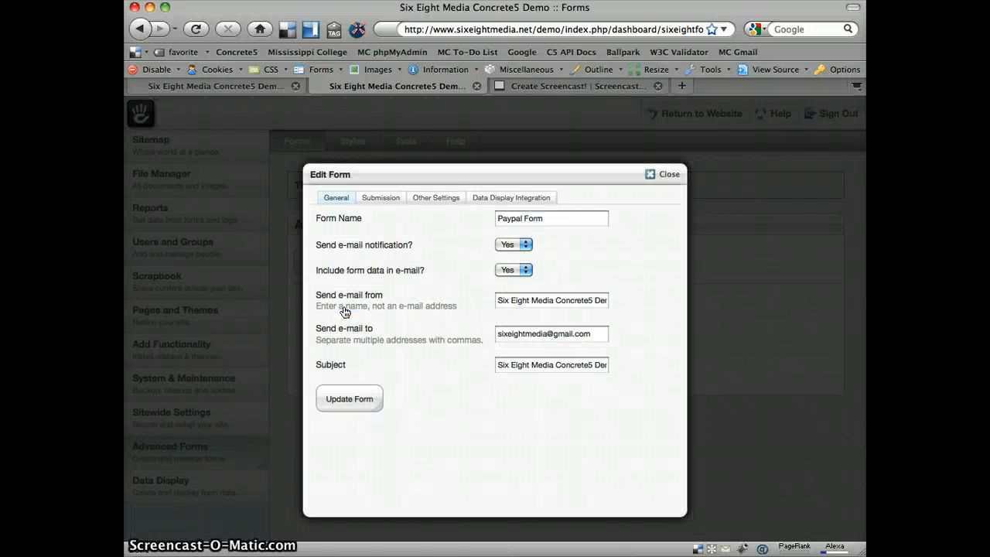
pyautogui.click(435, 198)
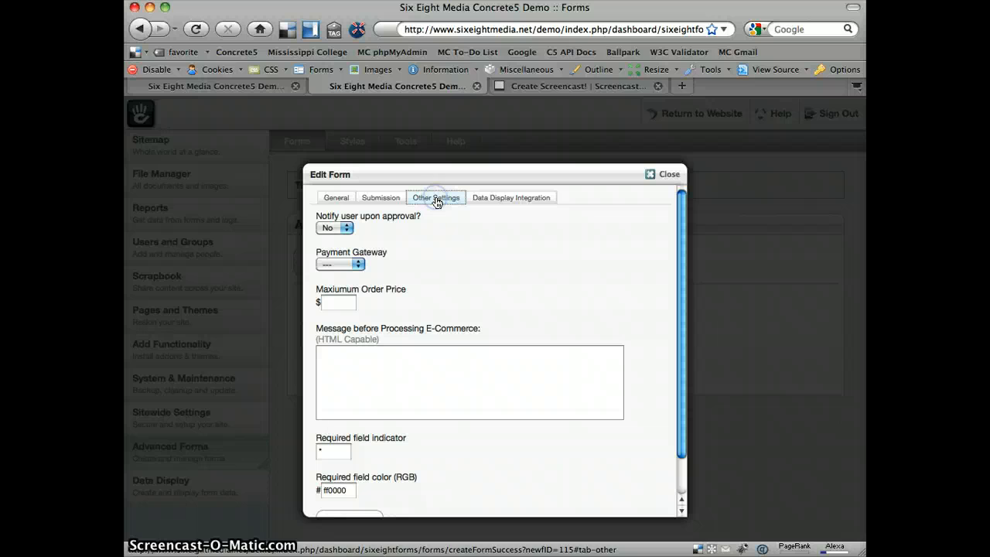
pyautogui.click(340, 264)
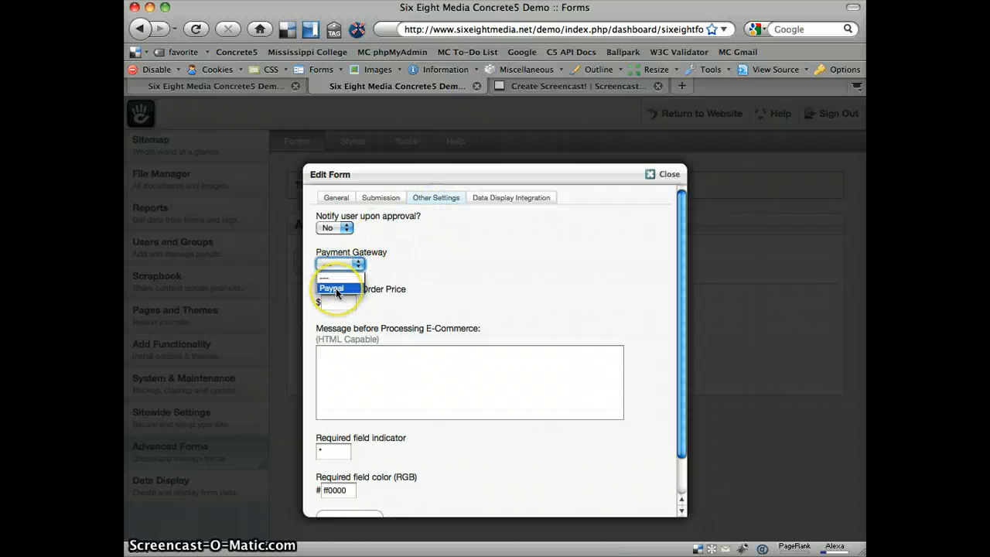
pyautogui.click(331, 288)
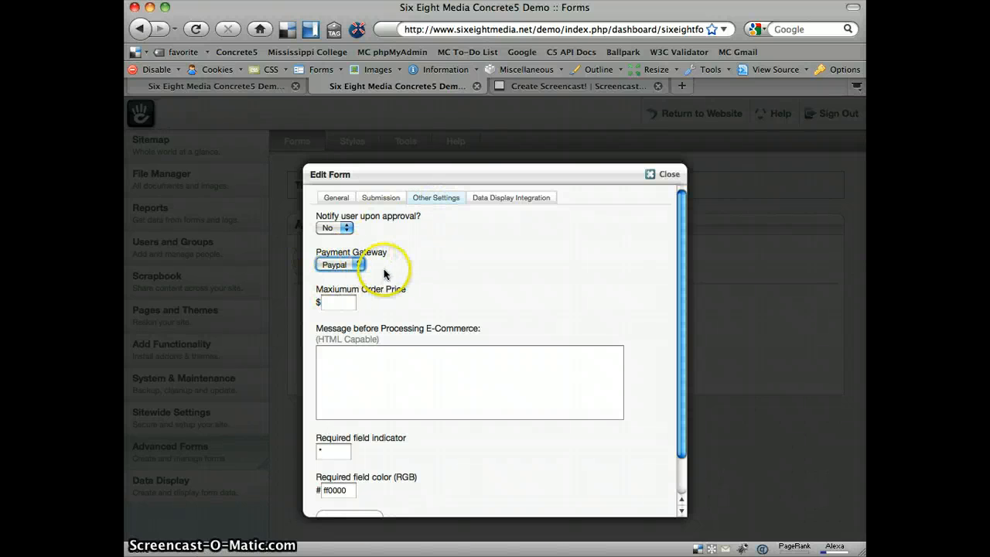
pyautogui.scroll(-3)
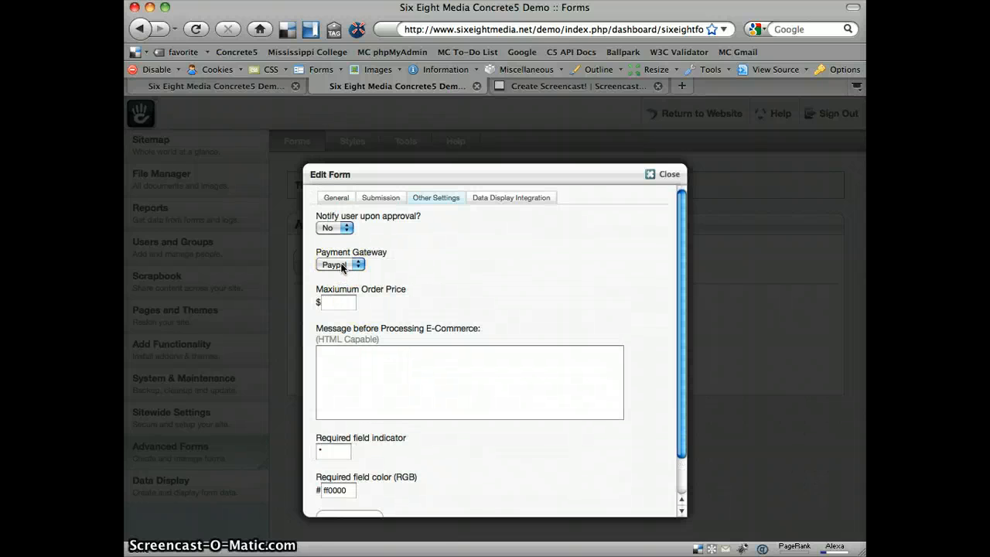
pyautogui.scroll(-3)
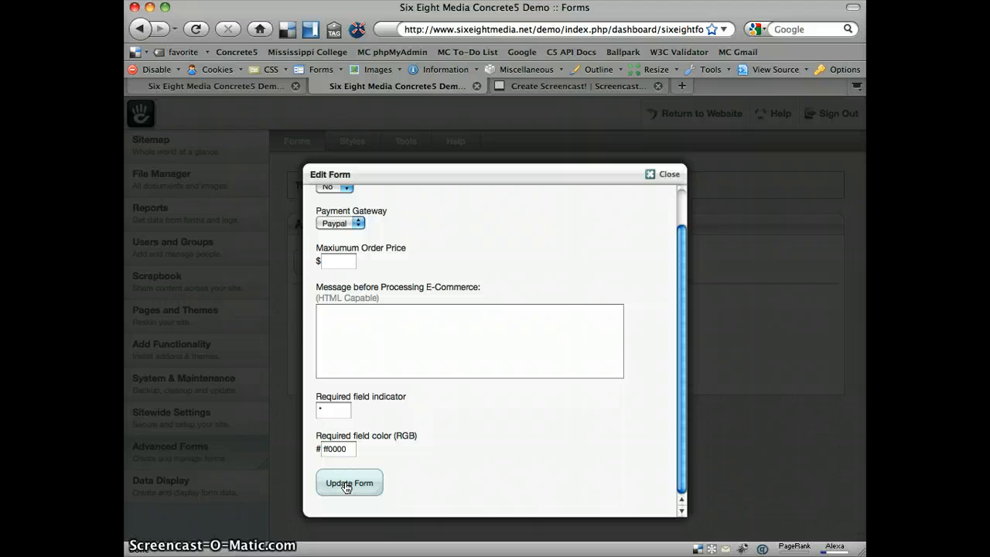
pyautogui.click(349, 483)
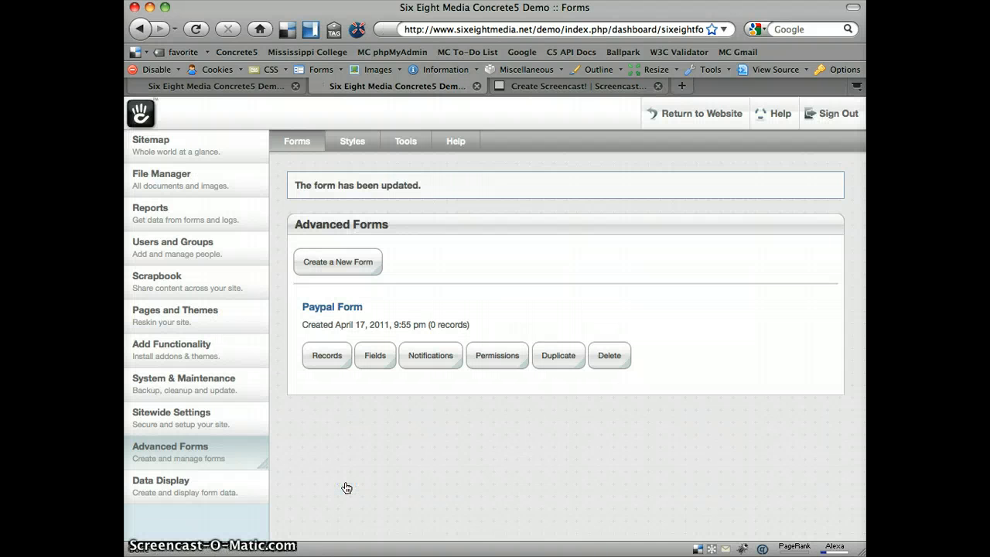
# Add a single-line text field labelled 'Name' to the form and save it.
pyautogui.click(375, 356)
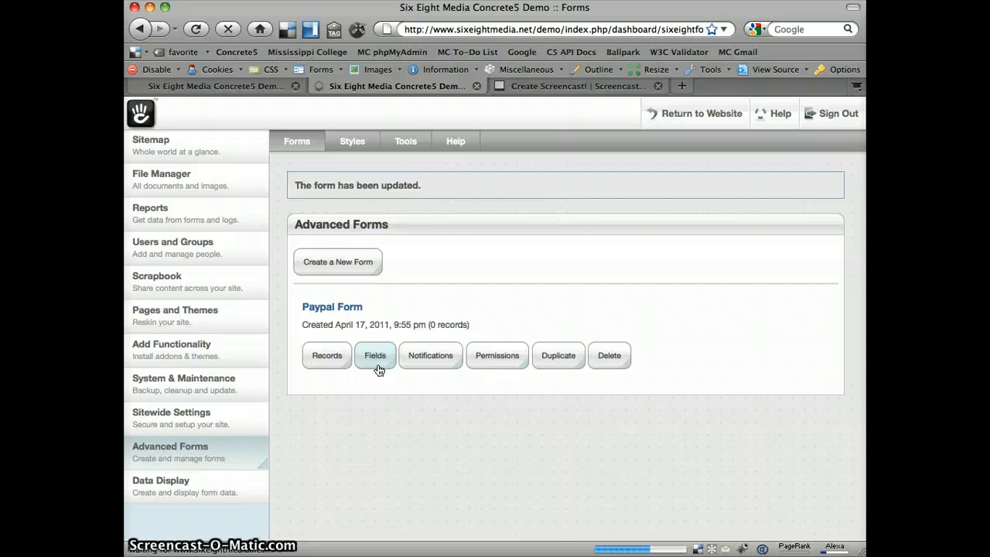
pyautogui.click(375, 355)
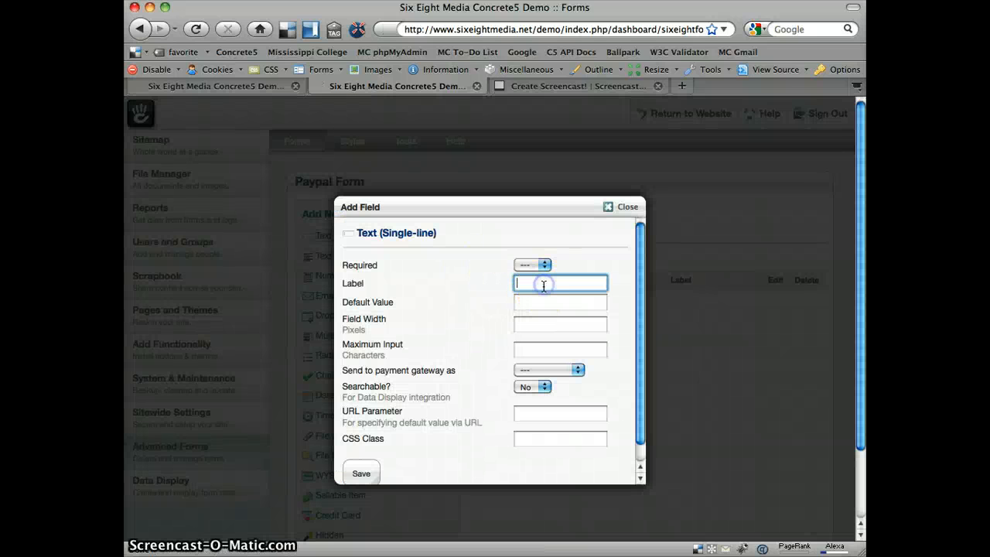
pyautogui.write('Name')
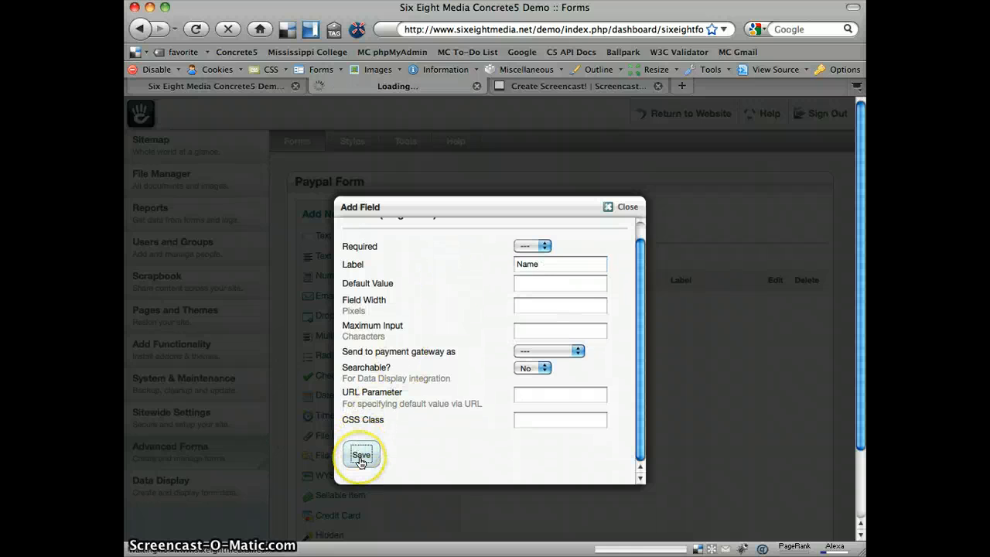
pyautogui.click(361, 455)
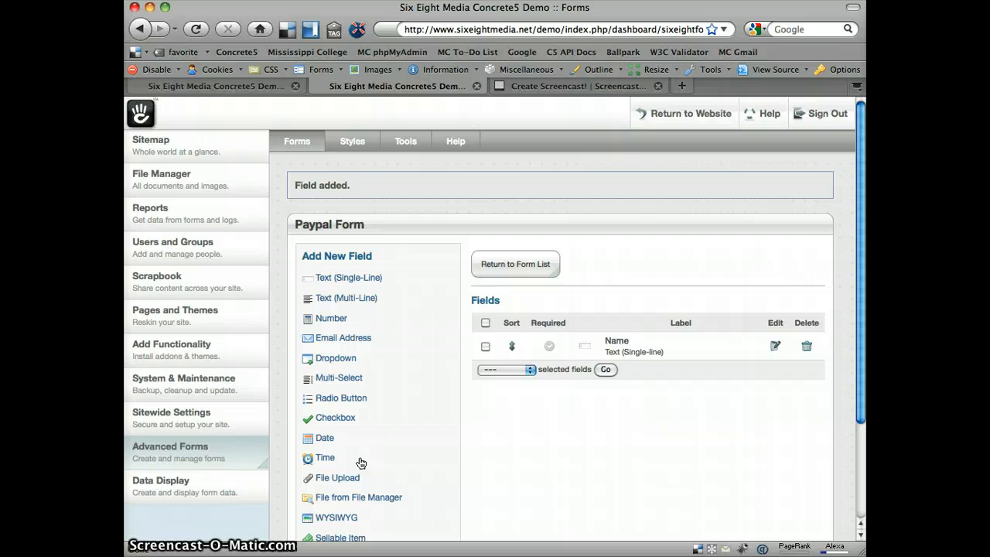
pyautogui.moveTo(416, 335)
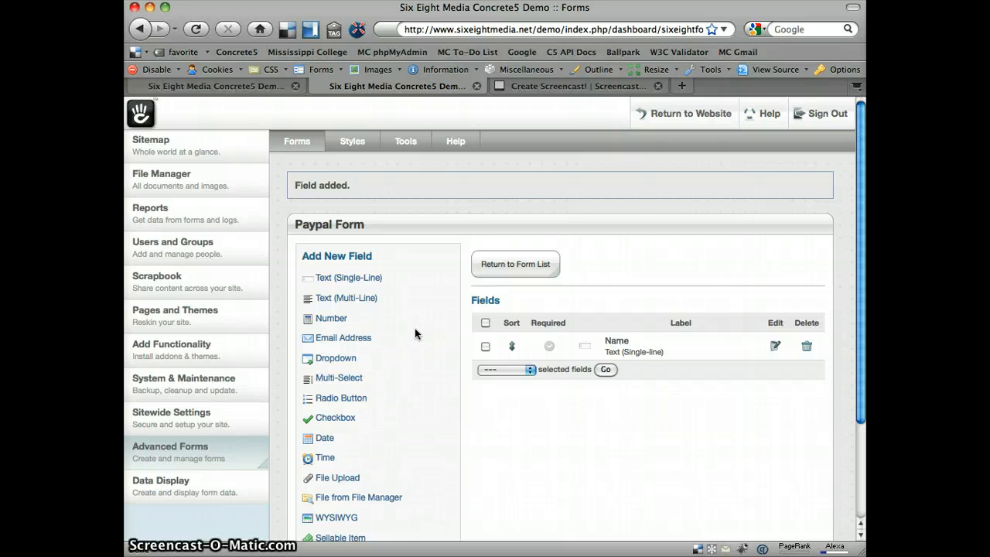
pyautogui.scroll(-3)
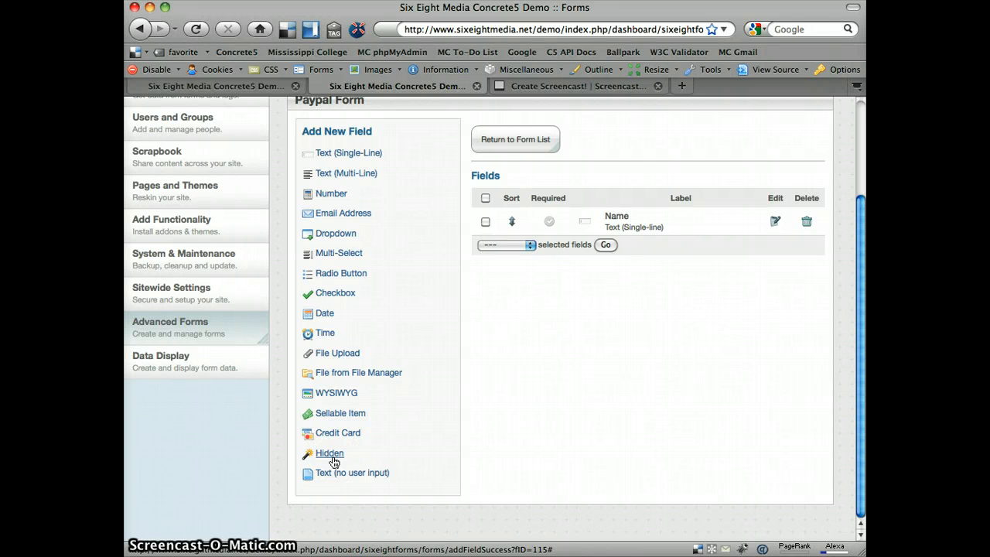
# Add a hidden field labelled 'Paypal Email', mapped to the gateway's Paypal Email.
pyautogui.click(330, 453)
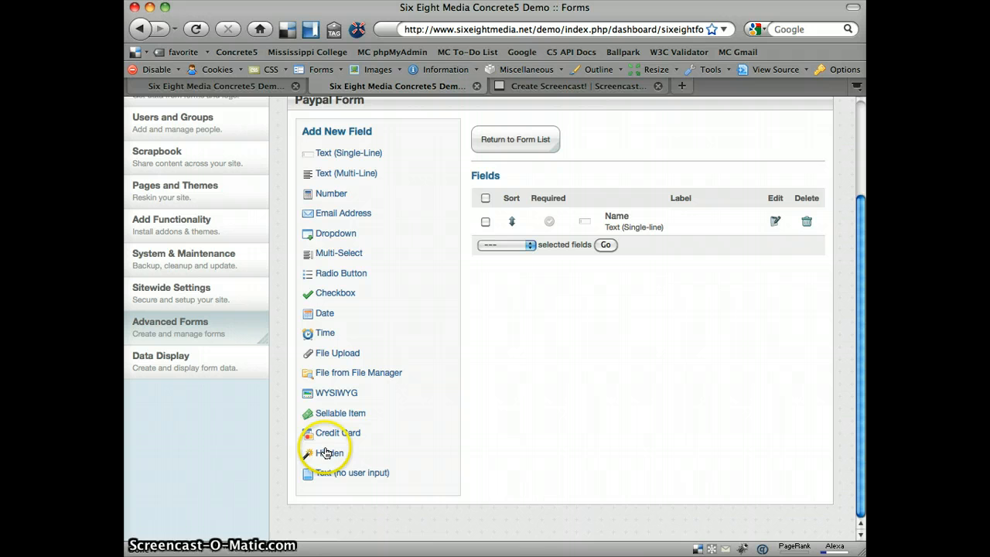
pyautogui.click(331, 453)
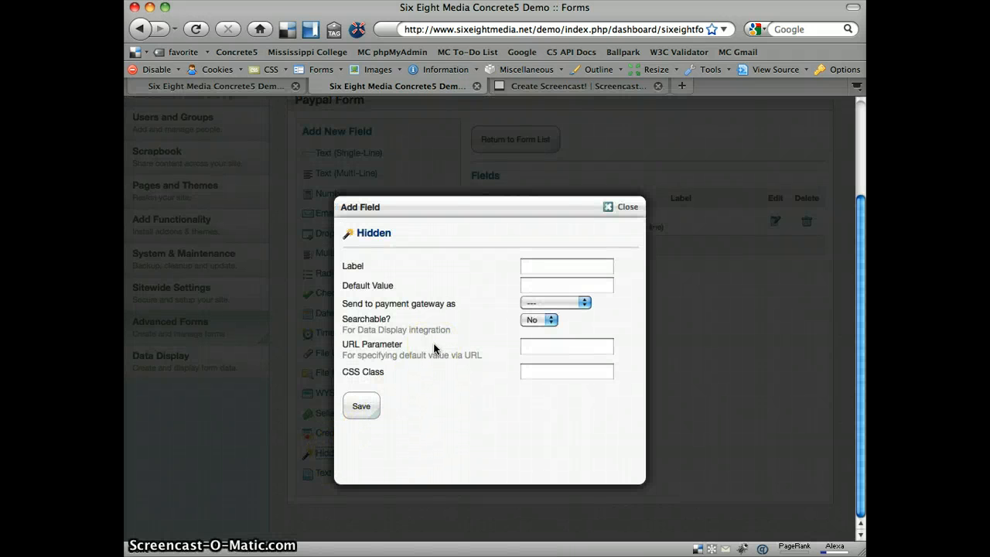
pyautogui.moveTo(424, 333)
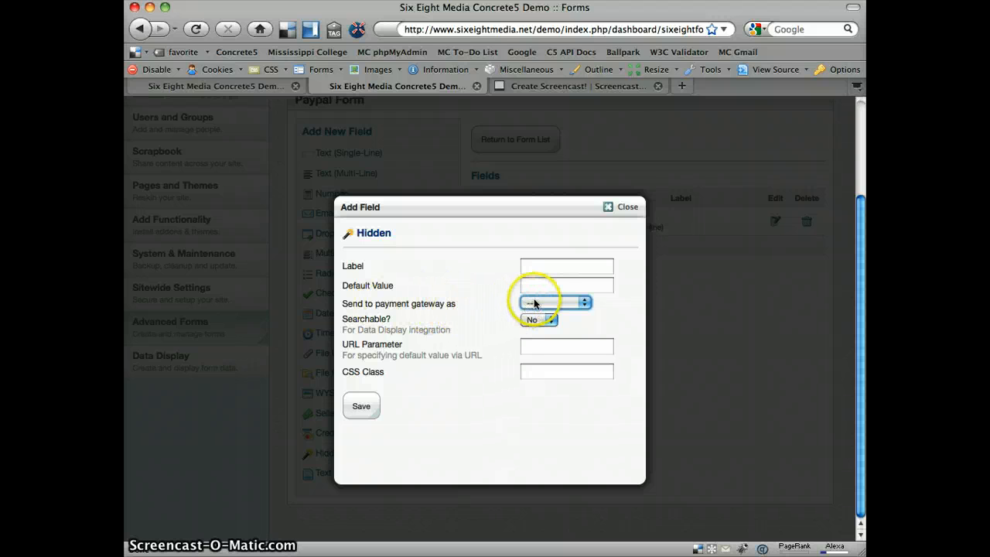
pyautogui.click(553, 302)
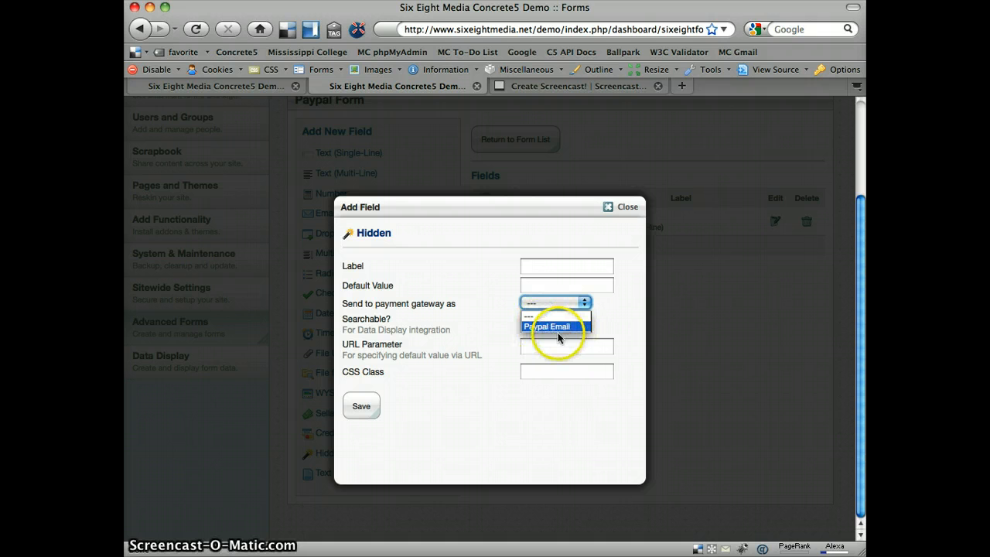
pyautogui.click(549, 326)
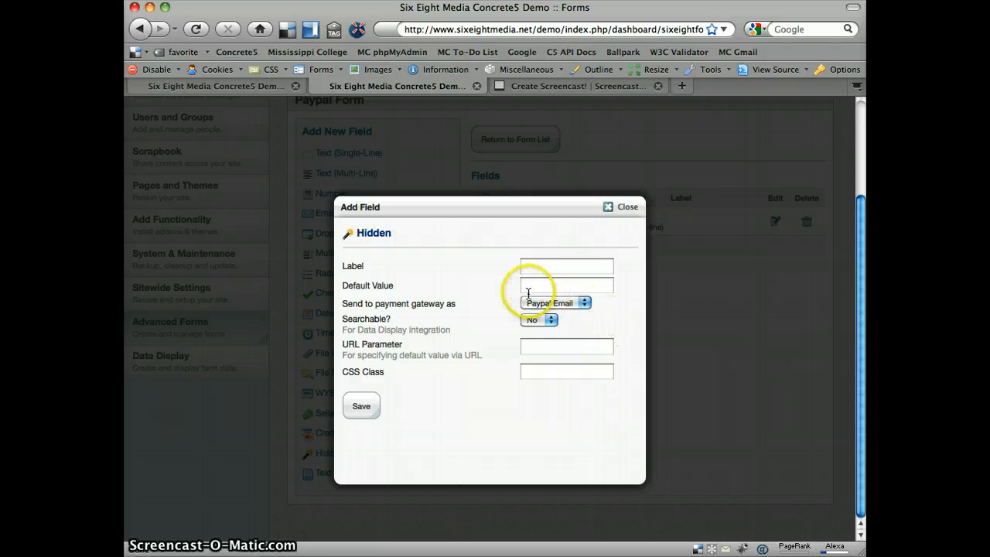
pyautogui.click(567, 267)
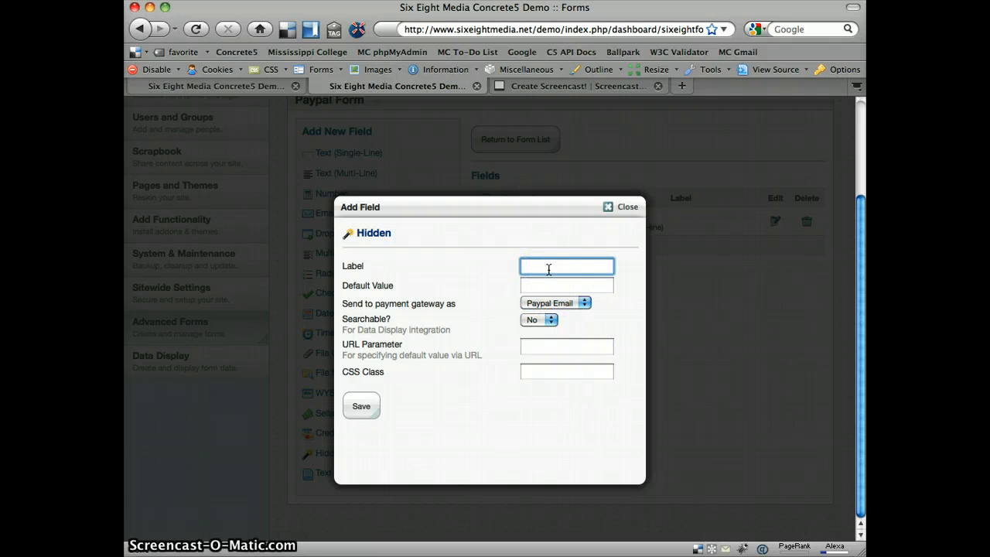
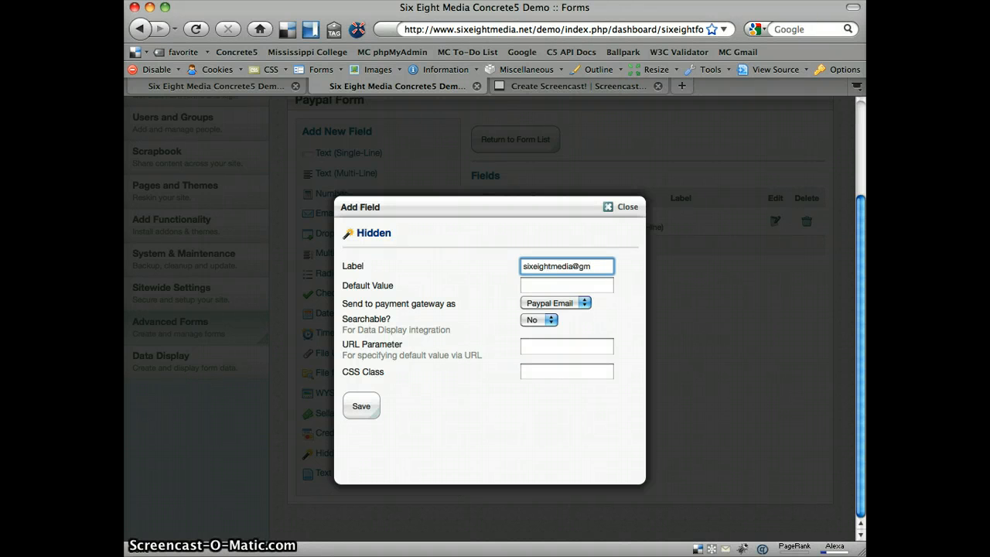
pyautogui.write('s')
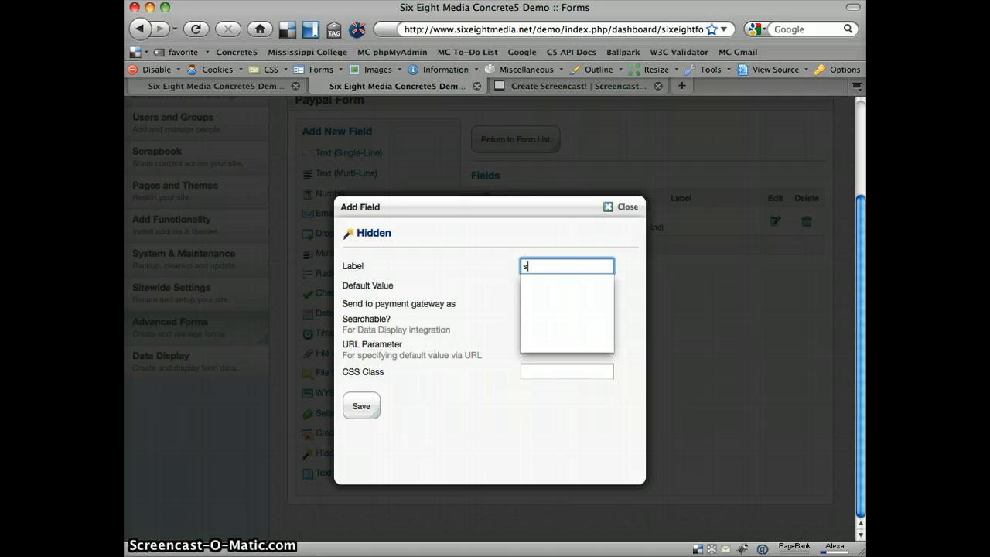
pyautogui.write('Paypal Email')
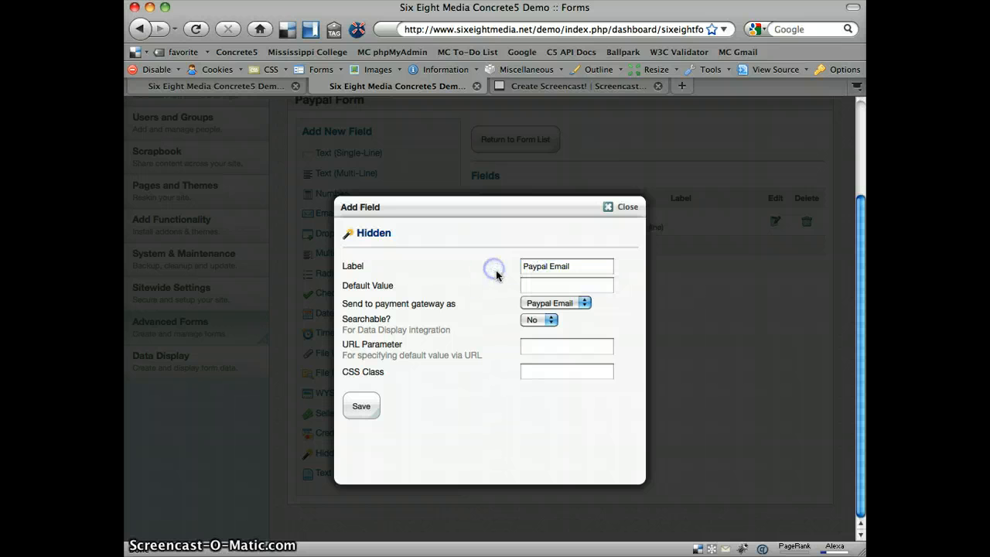
# Give the hidden field the PayPal receiving address as its default value and save it.
pyautogui.click(566, 286)
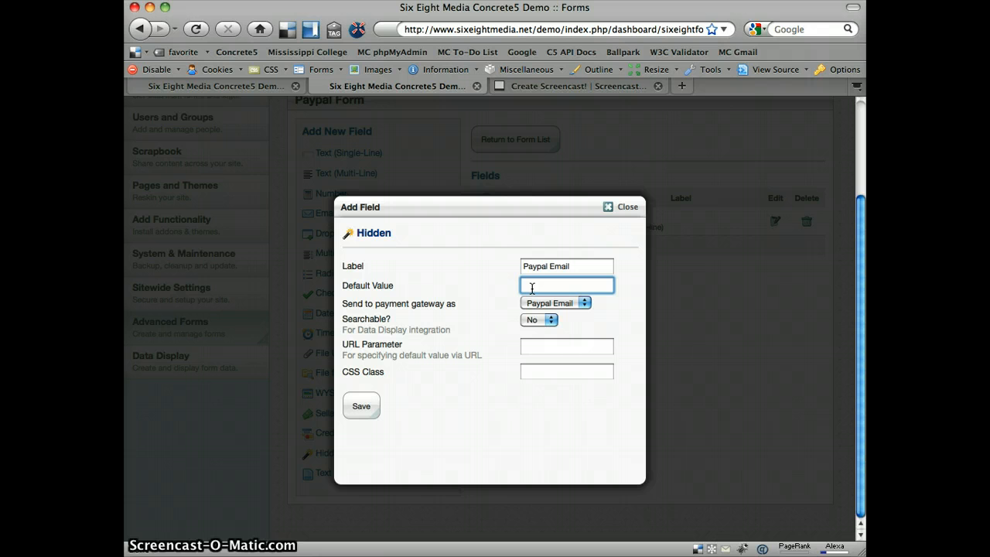
pyautogui.write('six')
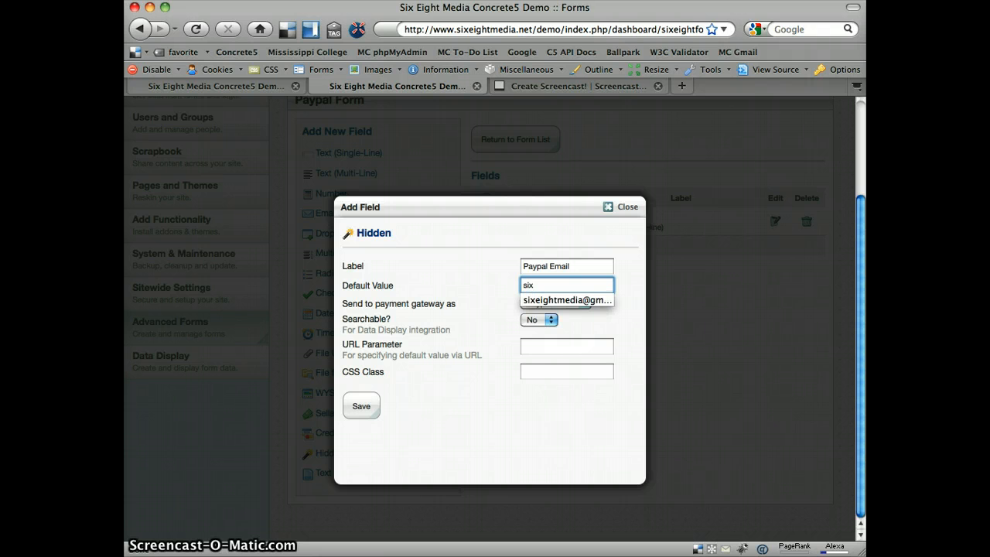
pyautogui.click(568, 300)
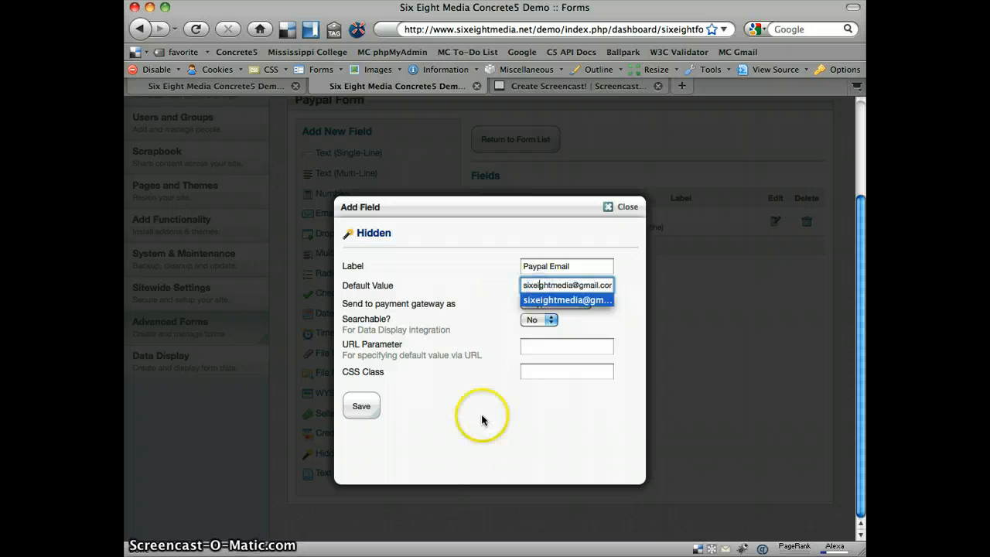
pyautogui.click(566, 299)
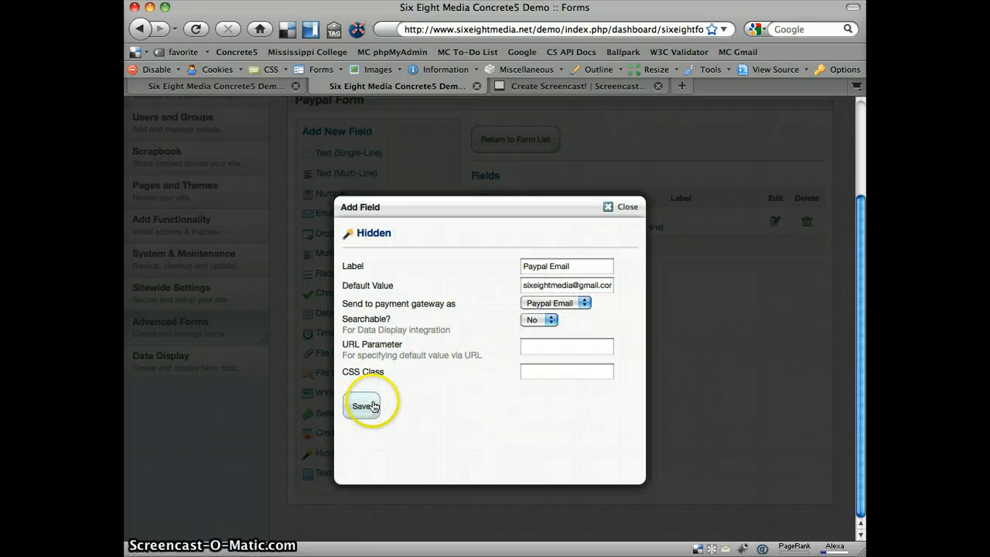
pyautogui.click(363, 405)
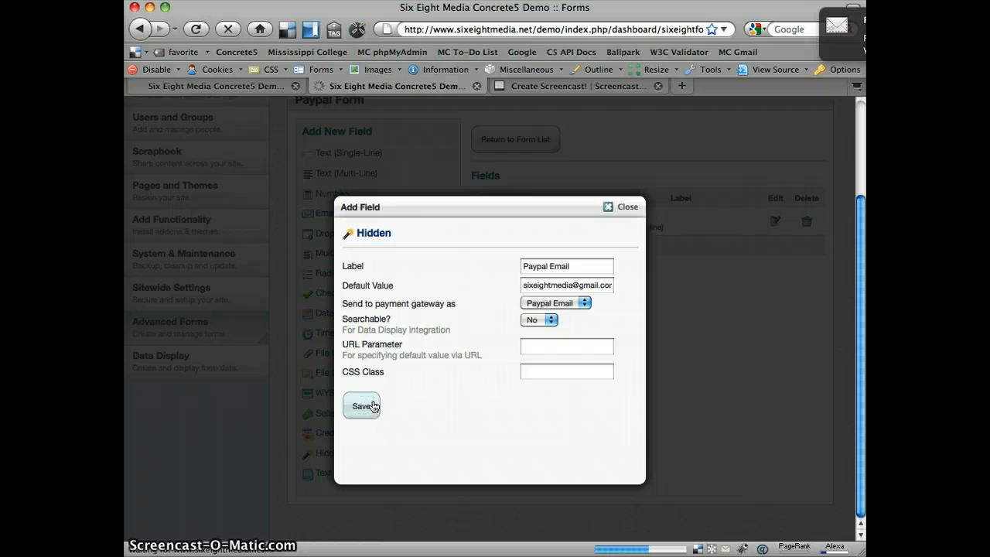
pyautogui.click(362, 405)
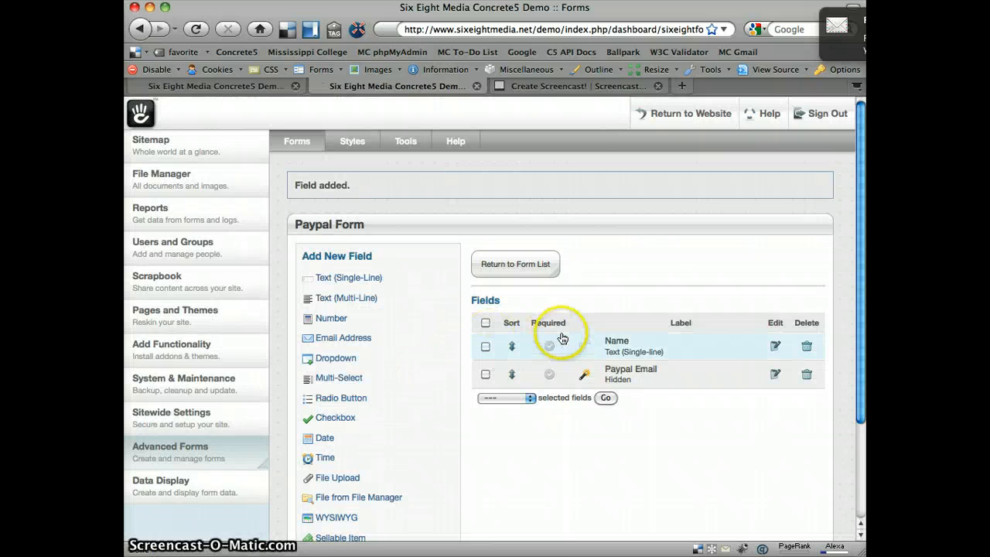
pyautogui.scroll(-3)
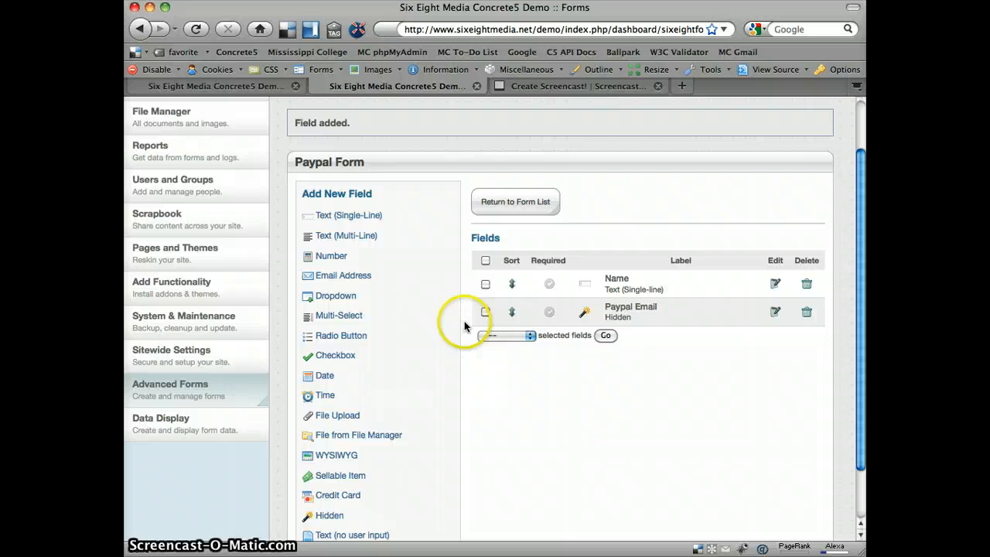
pyautogui.scroll(-3)
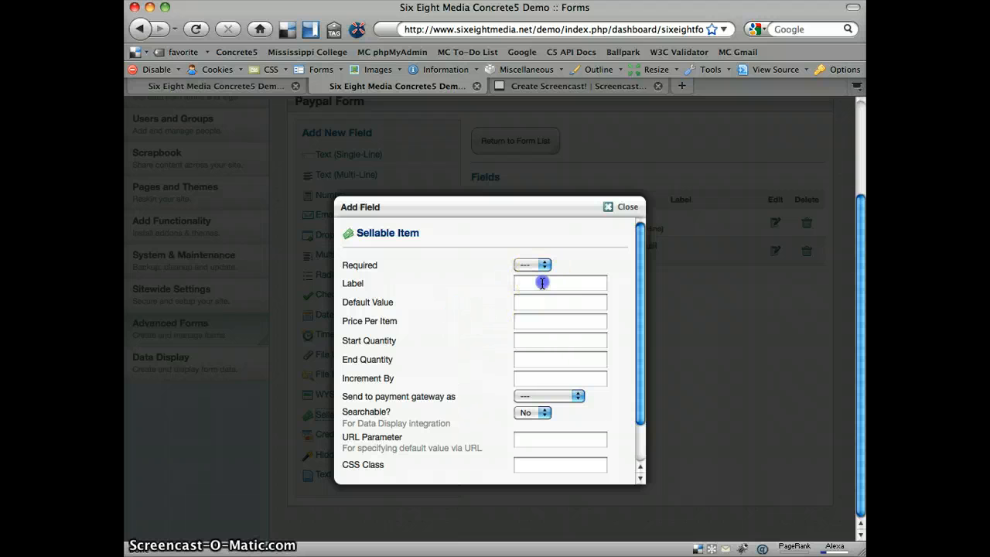
# Add a sellable-item field labelled 'Donation' with price per item 0 and save it.
pyautogui.write('Donation')
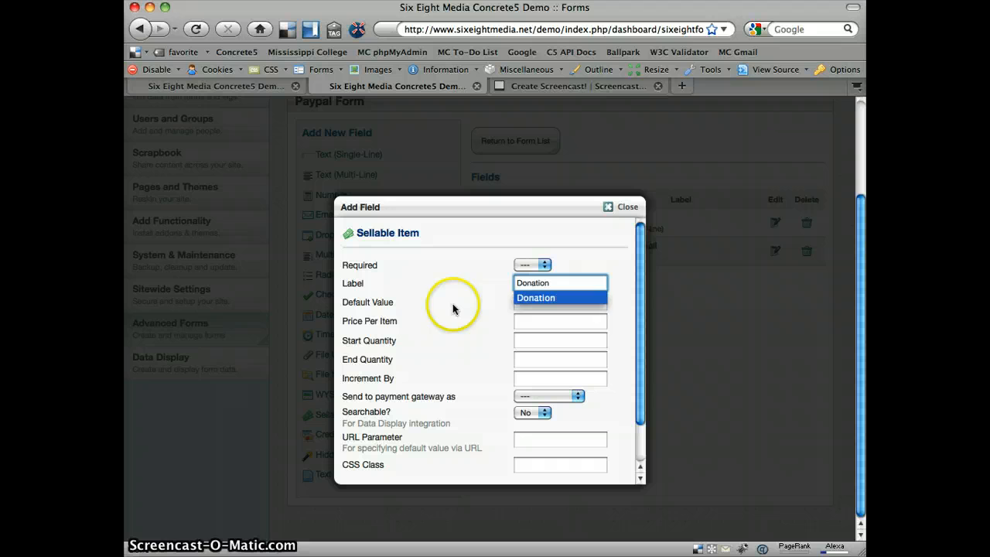
pyautogui.click(535, 298)
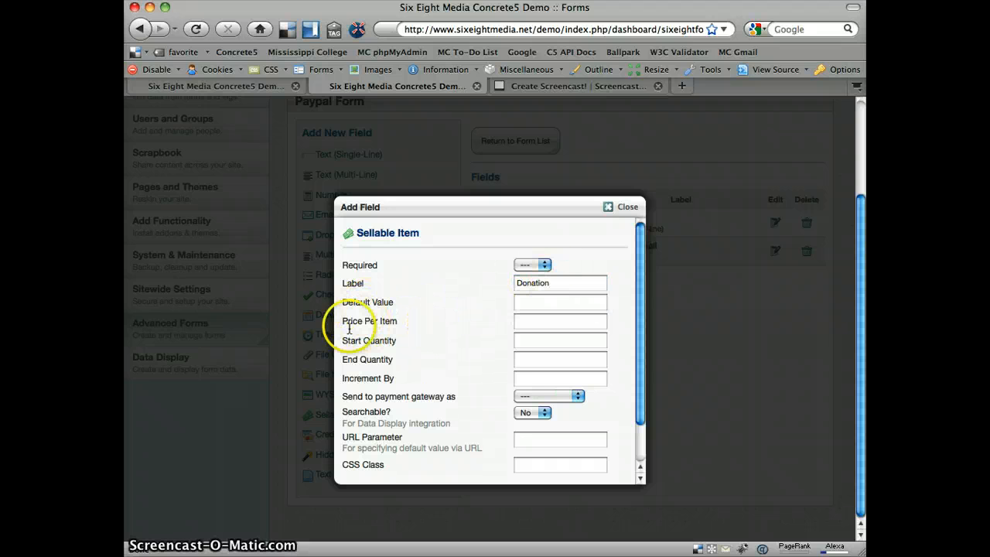
pyautogui.moveTo(408, 313)
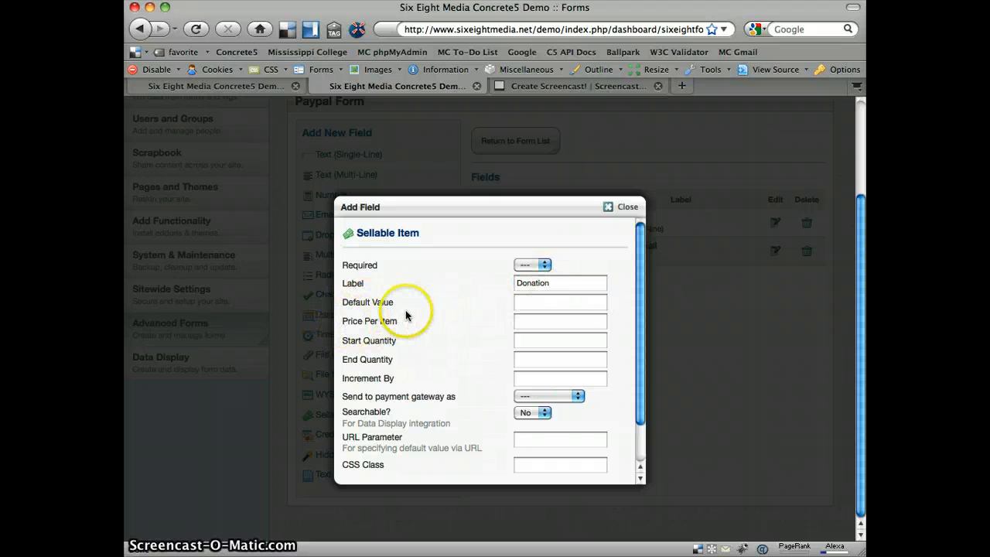
pyautogui.click(559, 321)
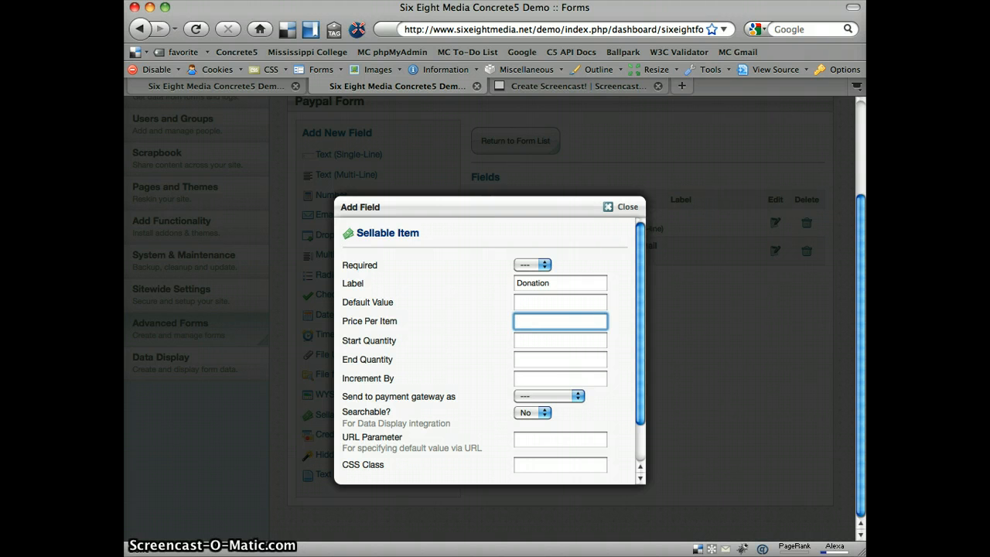
pyautogui.write('0')
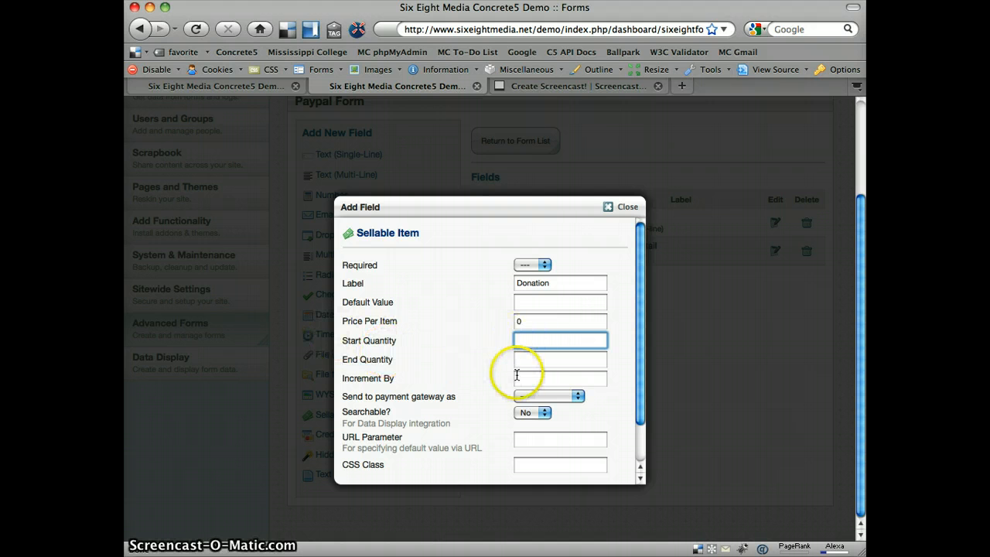
pyautogui.scroll(-3)
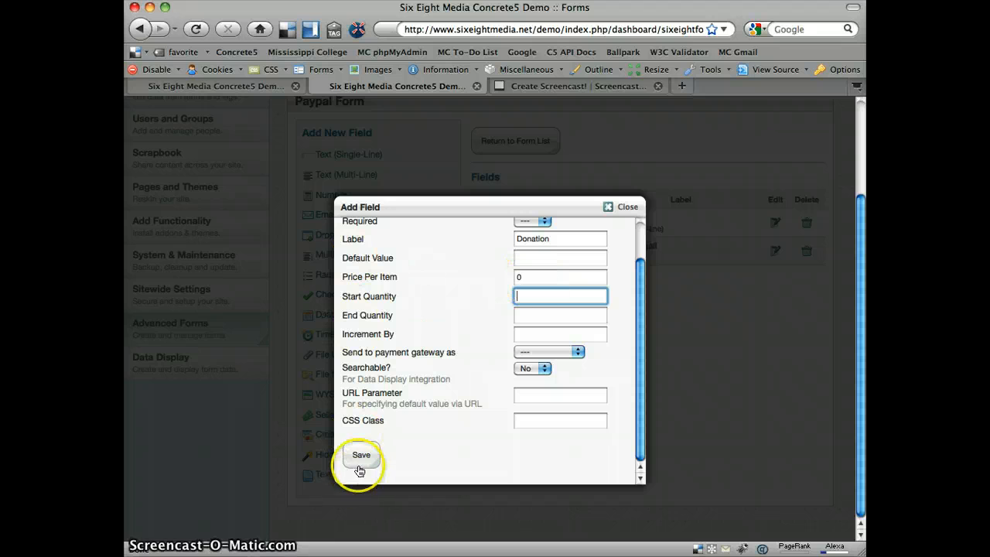
pyautogui.click(362, 455)
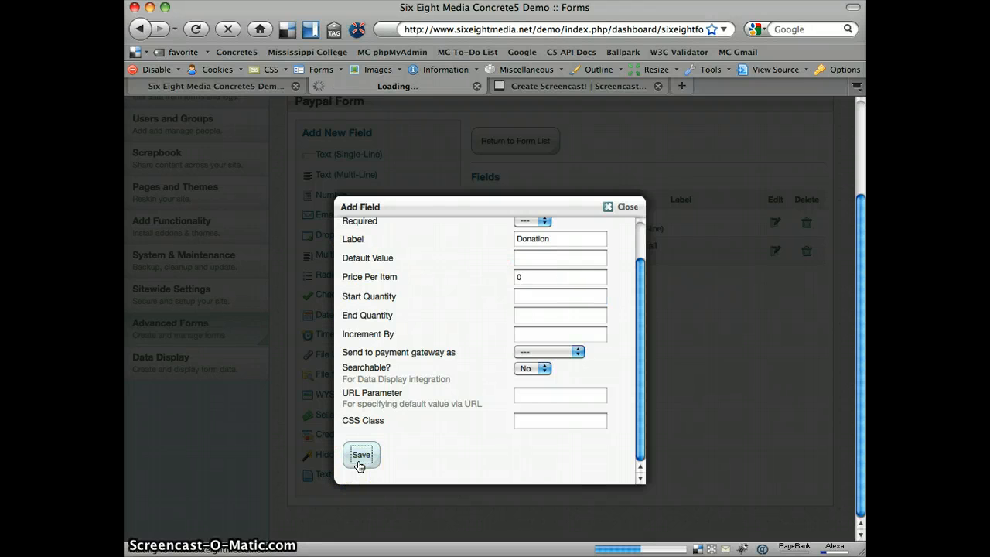
pyautogui.click(361, 455)
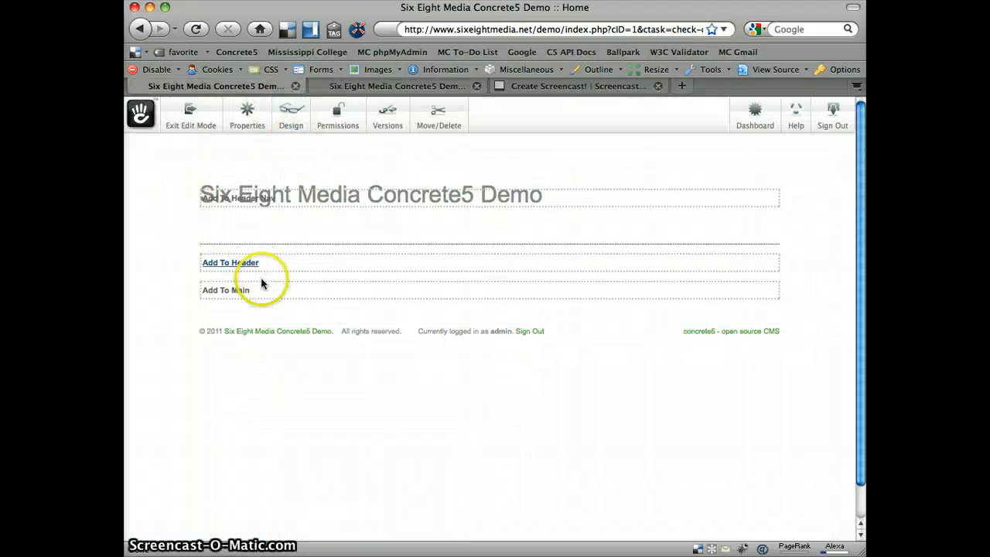
# Place the Paypal Form on the home page, publish, then enter Justin and donation 10.
pyautogui.click(225, 290)
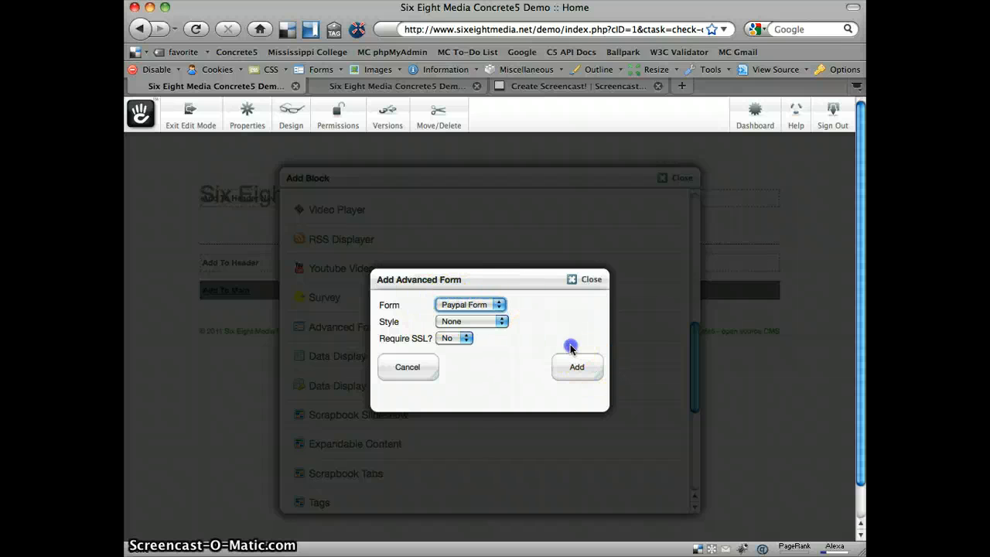
pyautogui.click(576, 367)
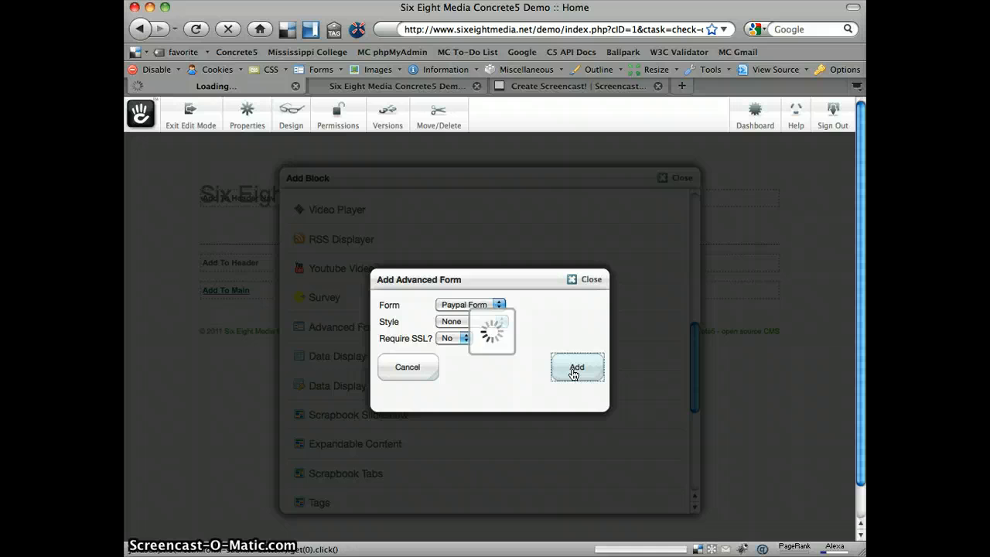
pyautogui.click(576, 366)
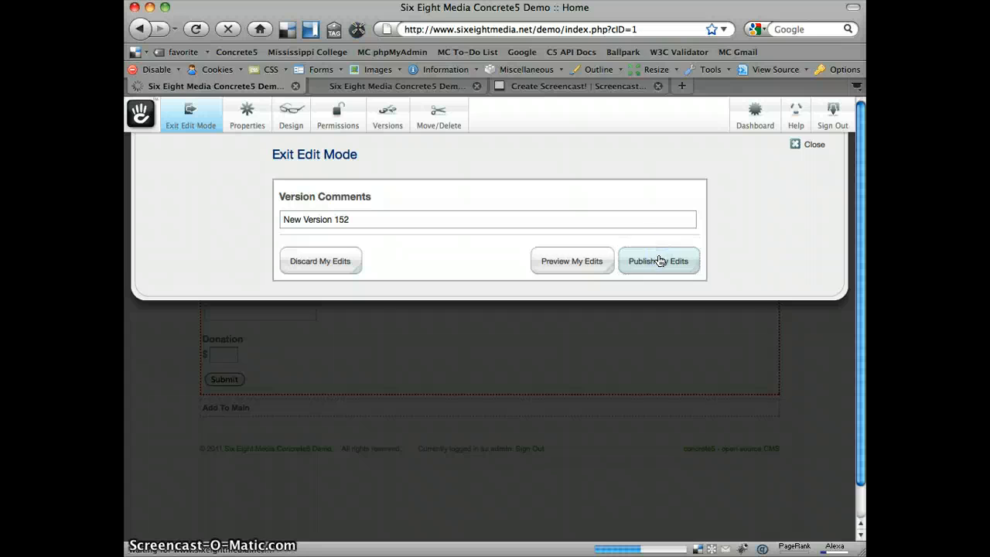
pyautogui.click(659, 261)
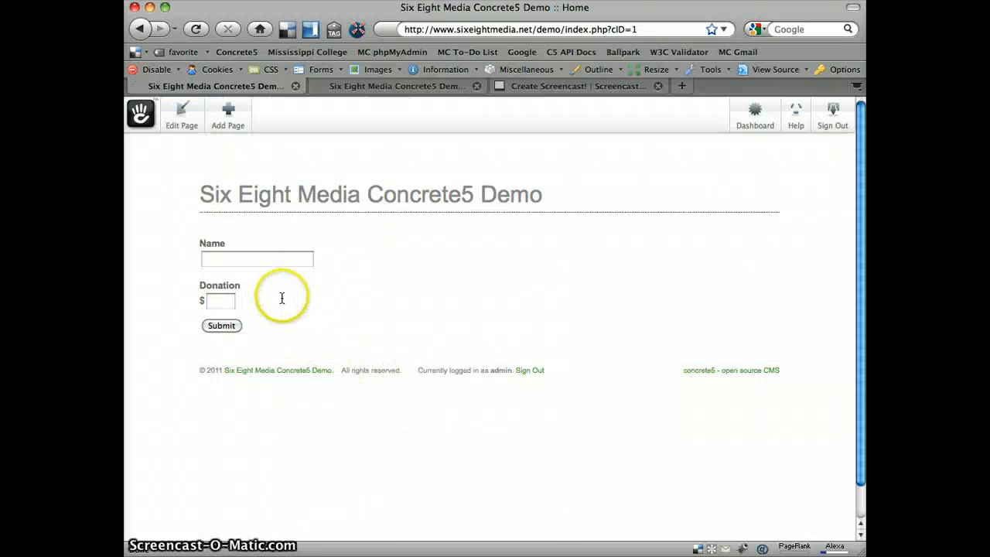
pyautogui.write('Ju')
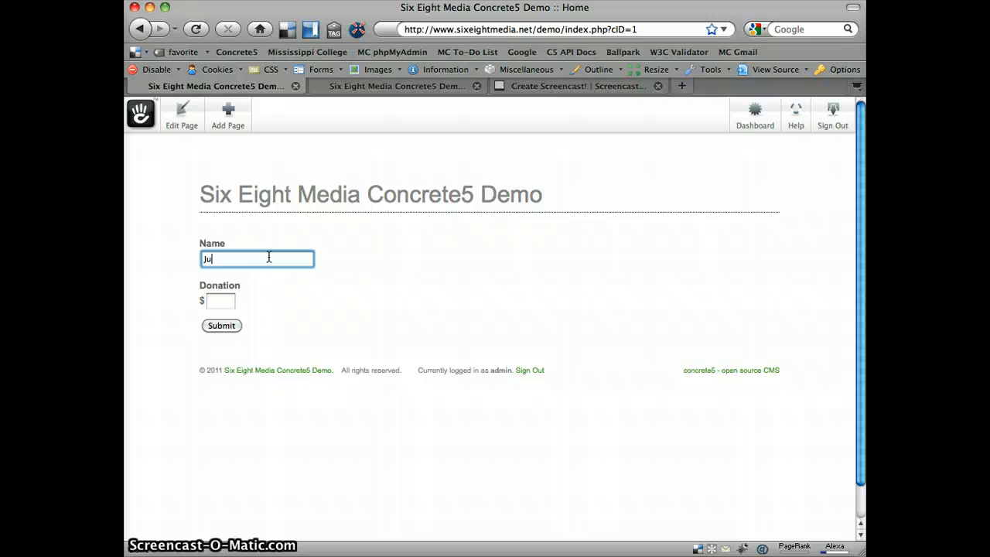
pyautogui.write('10')
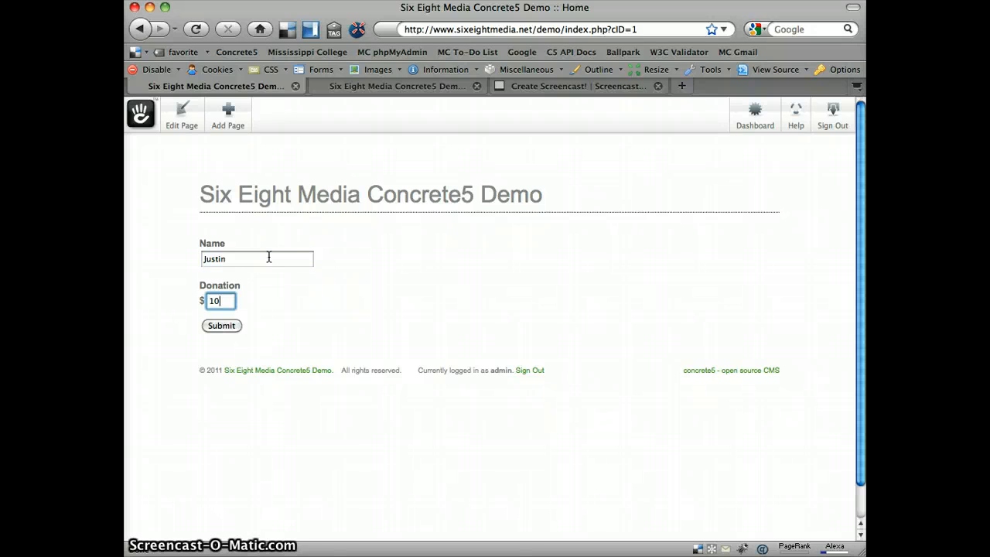
# Submit the donation form with Name Justin and Donation 10.
pyautogui.click(222, 325)
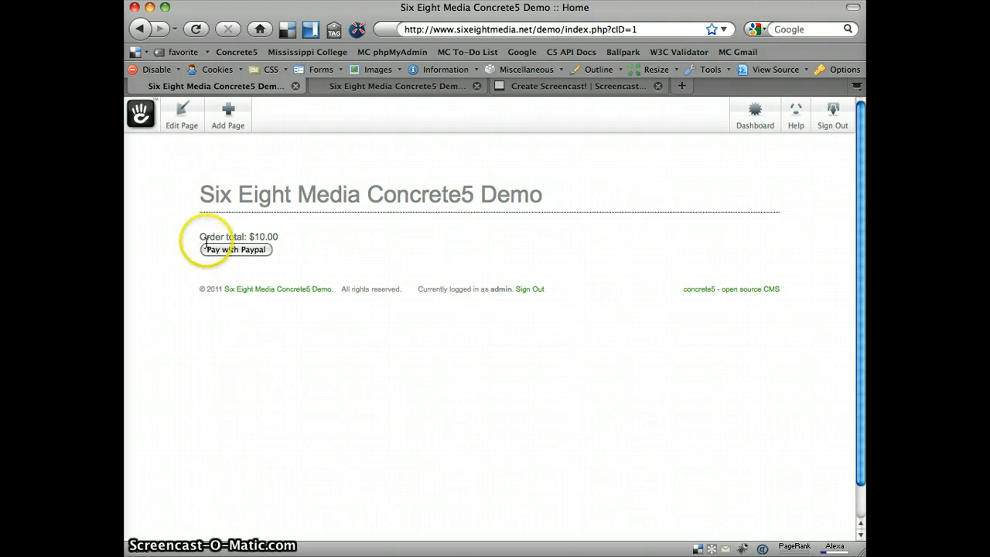
# Proceed to PayPal checkout for the $10.00 order.
pyautogui.click(236, 249)
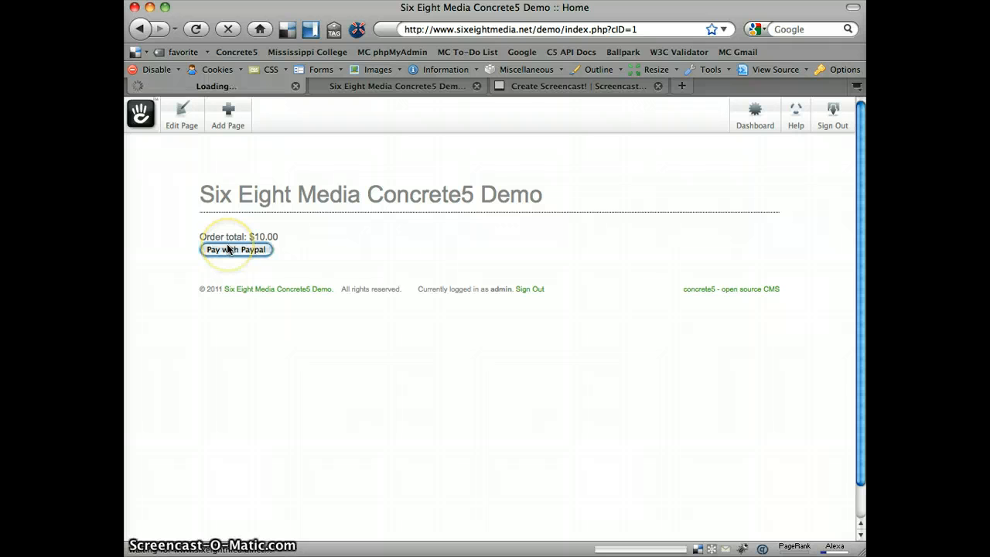
pyautogui.click(235, 249)
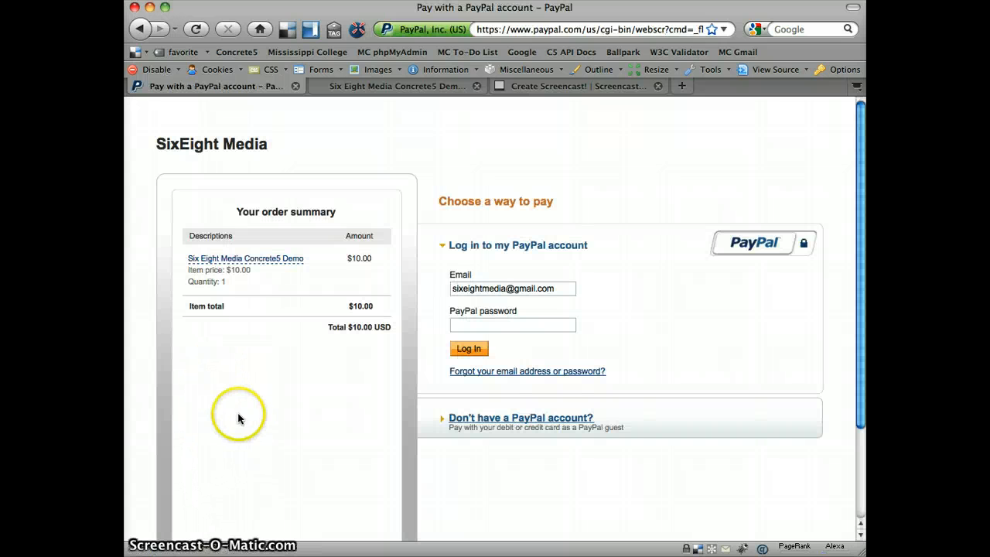
pyautogui.moveTo(409, 355)
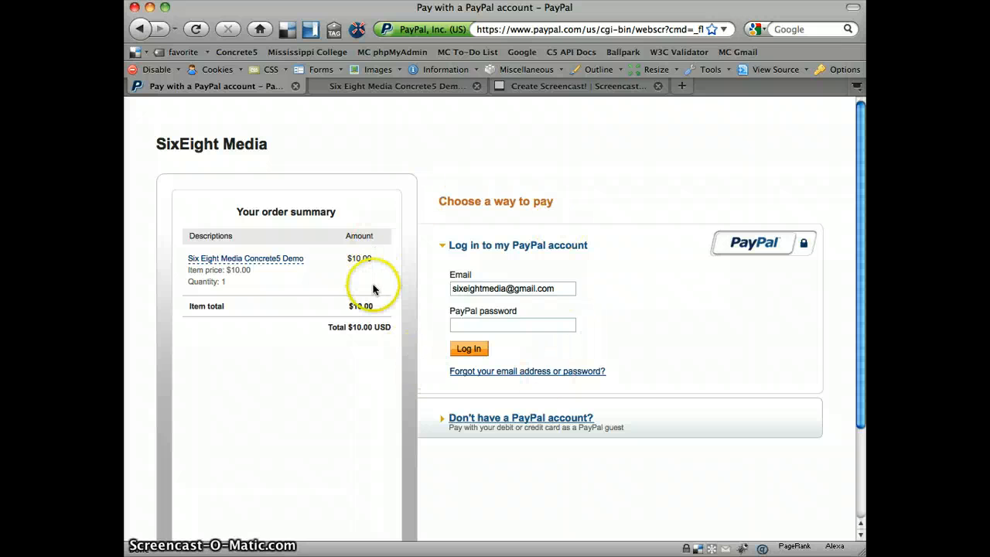
pyautogui.moveTo(421, 209)
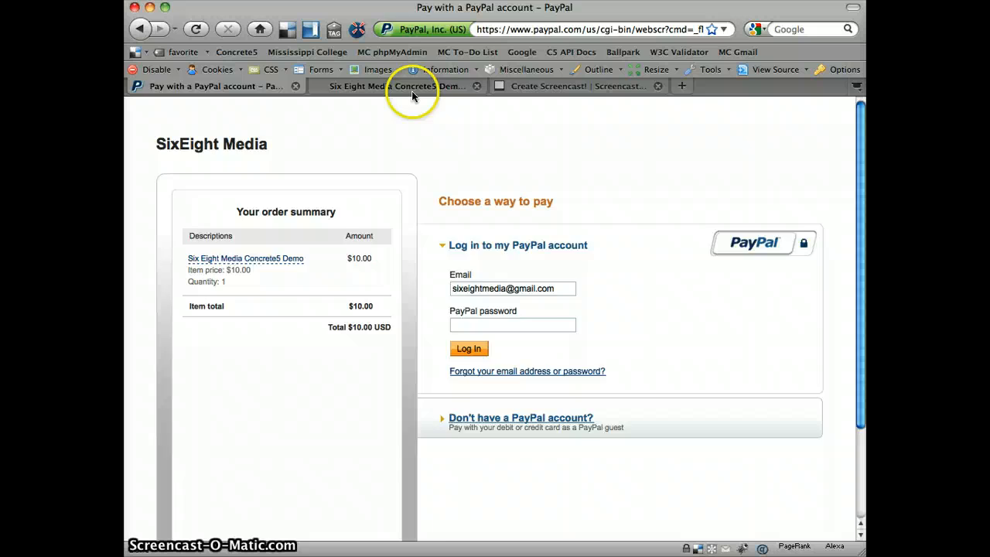
# View the Paypal Form's recorded submission in Advanced Forms: $10.00 charged, $0.00 paid.
pyautogui.click(397, 86)
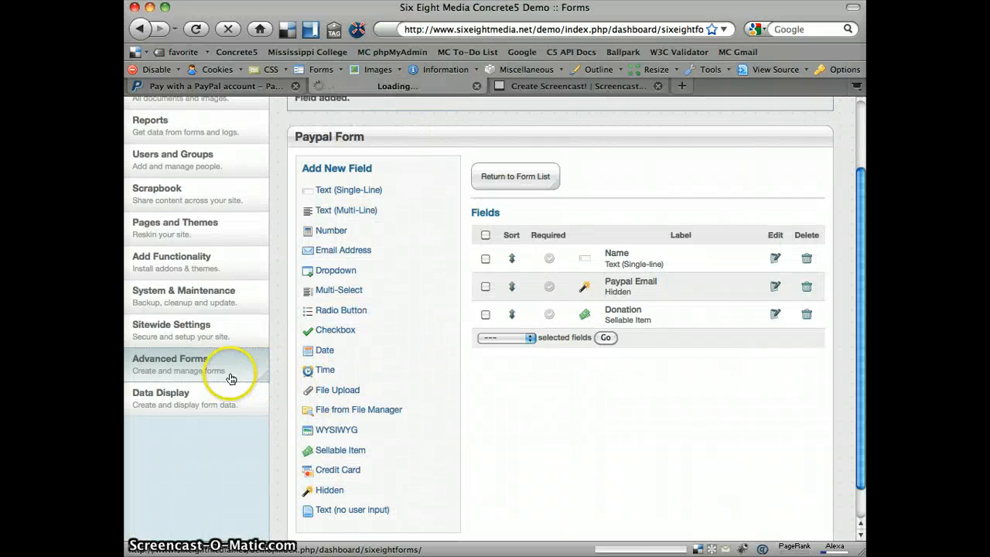
pyautogui.click(170, 358)
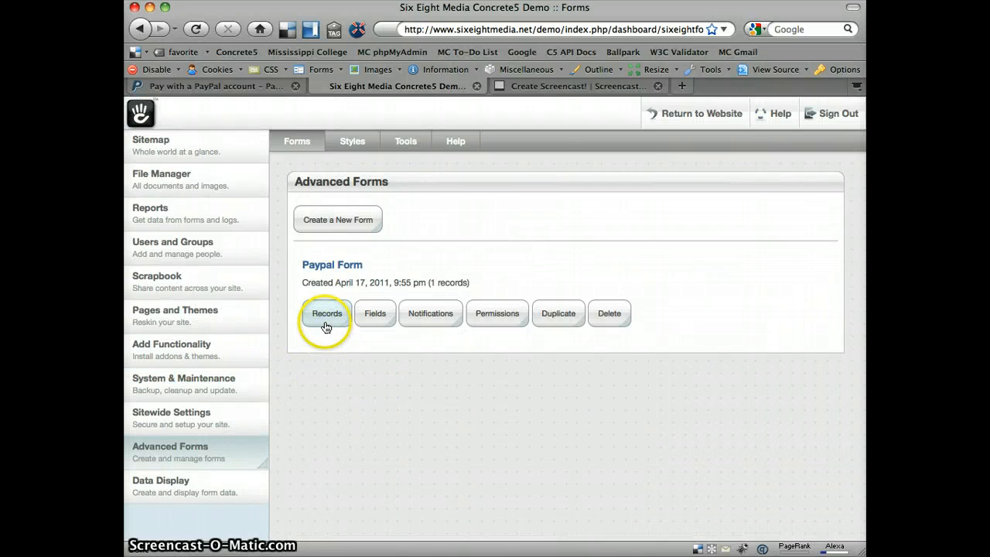
pyautogui.click(327, 313)
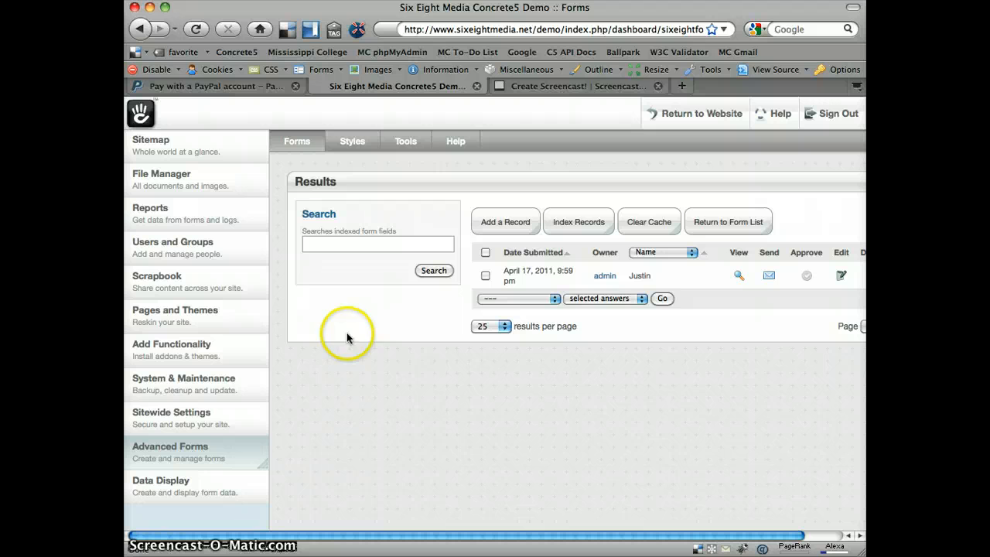
pyautogui.click(739, 276)
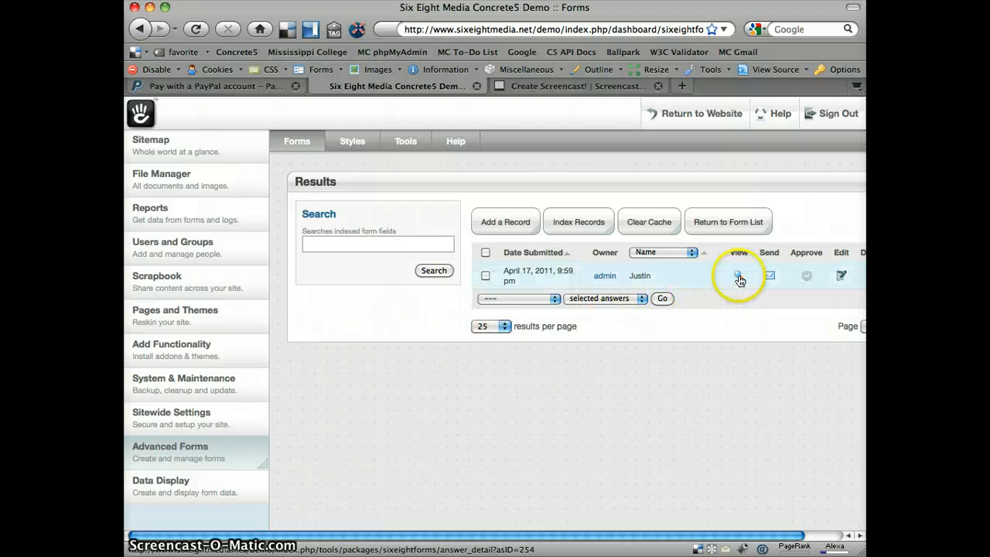
pyautogui.click(739, 275)
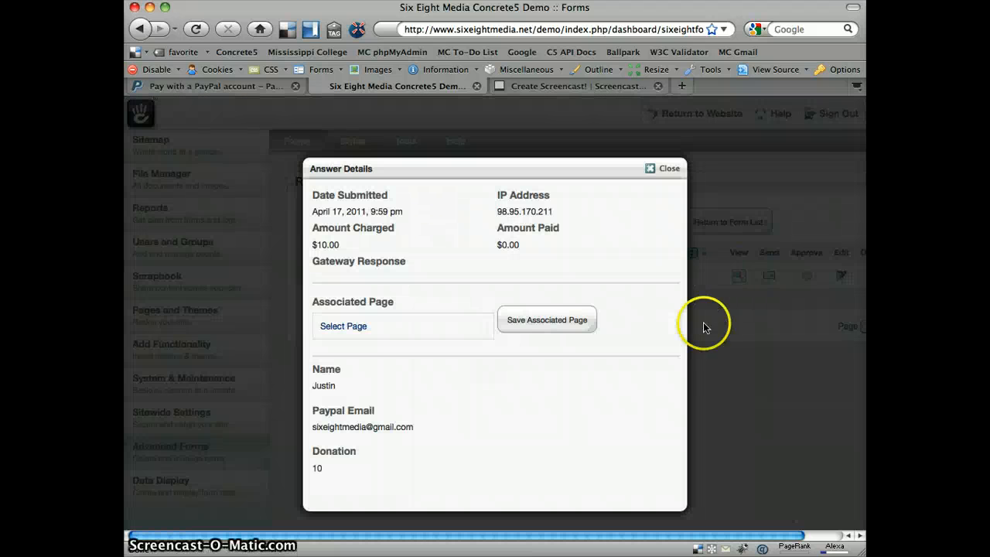
pyautogui.moveTo(329, 369); pyautogui.dragTo(317, 469)
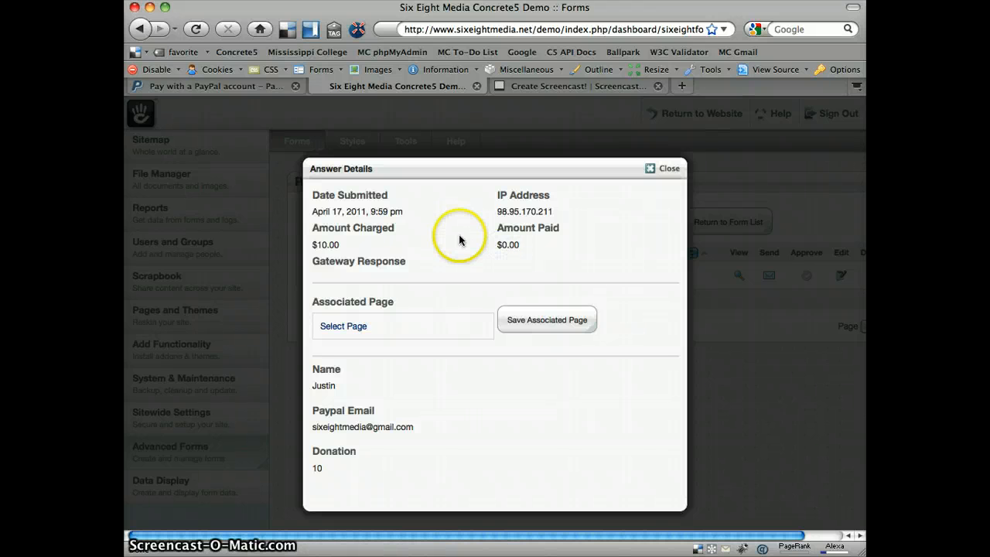
pyautogui.moveTo(491, 256)
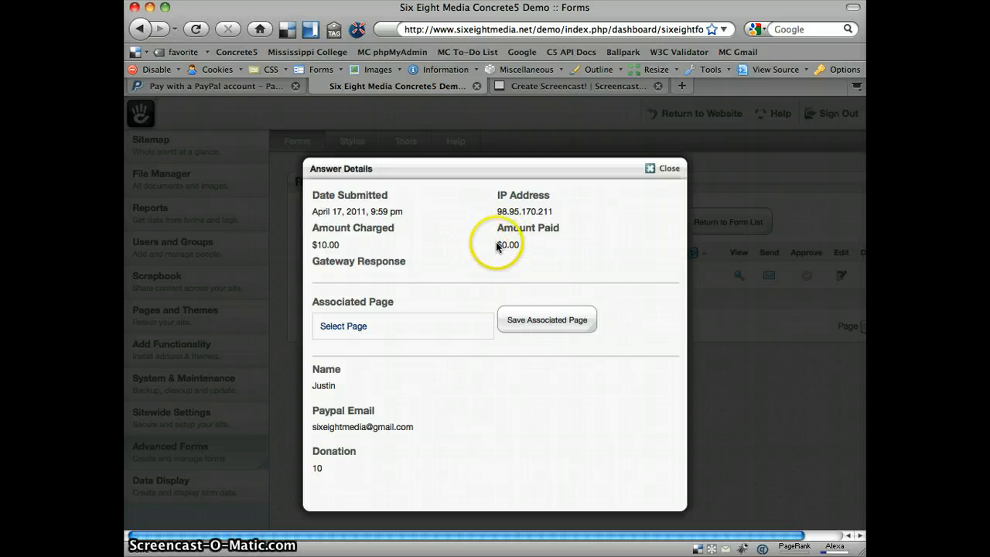
pyautogui.moveTo(530, 247)
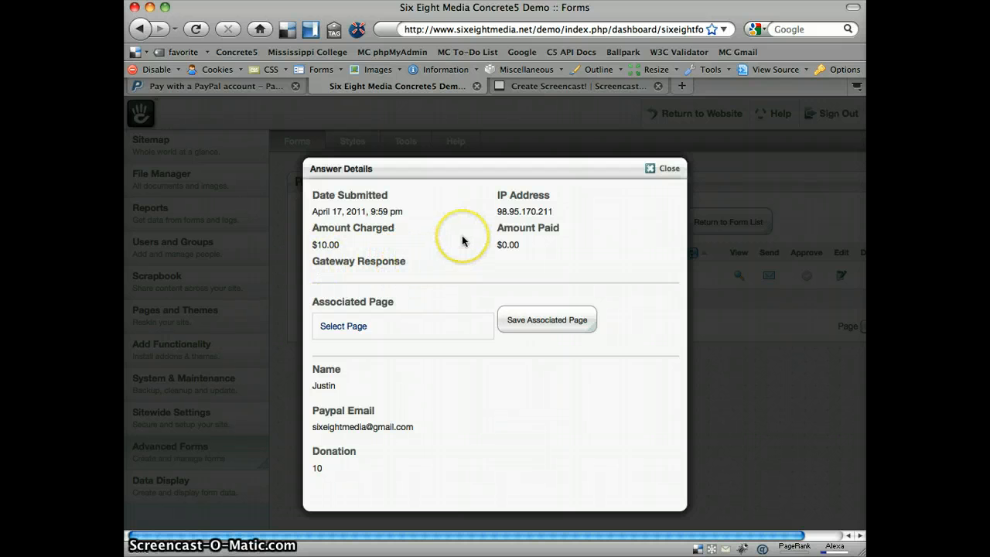
pyautogui.moveTo(447, 236)
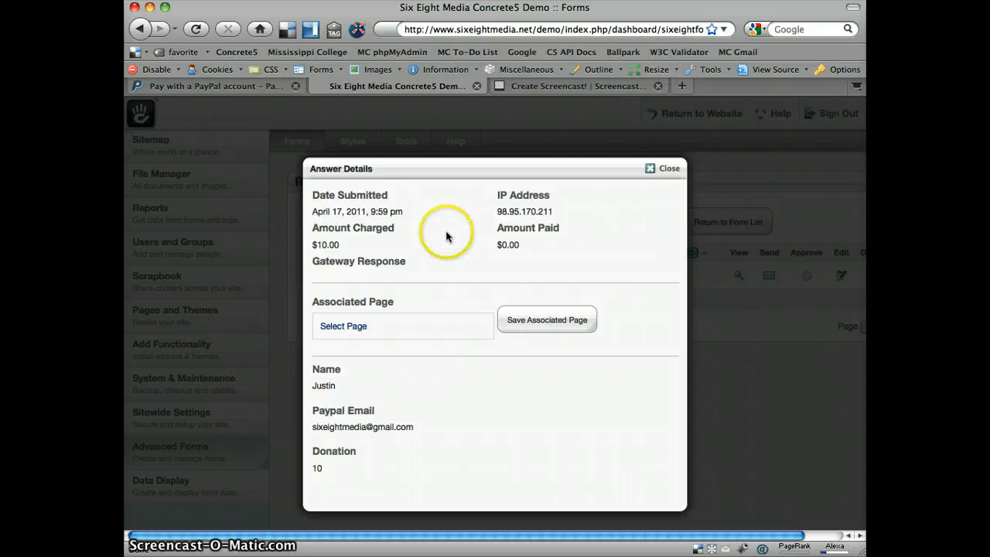
pyautogui.moveTo(491, 256)
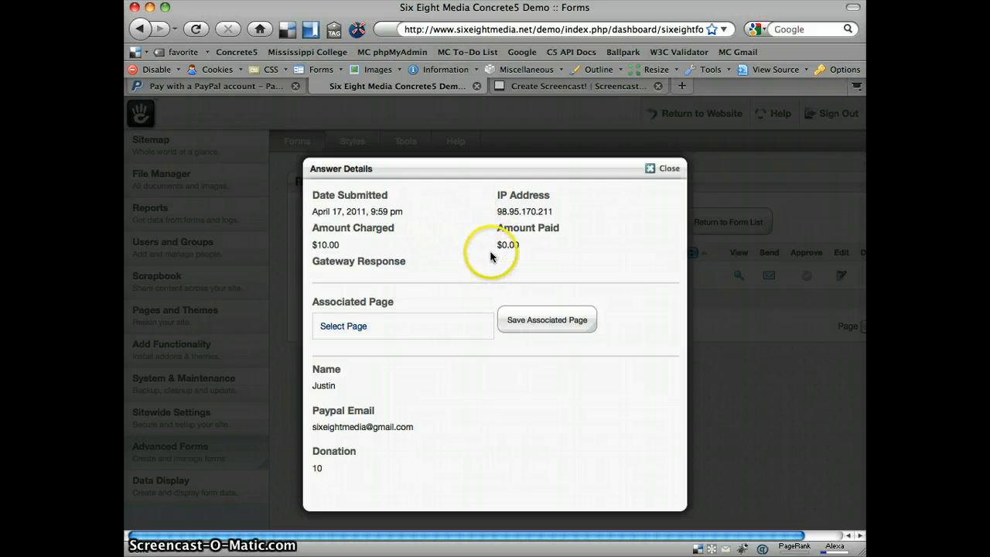
pyautogui.moveTo(381, 223)
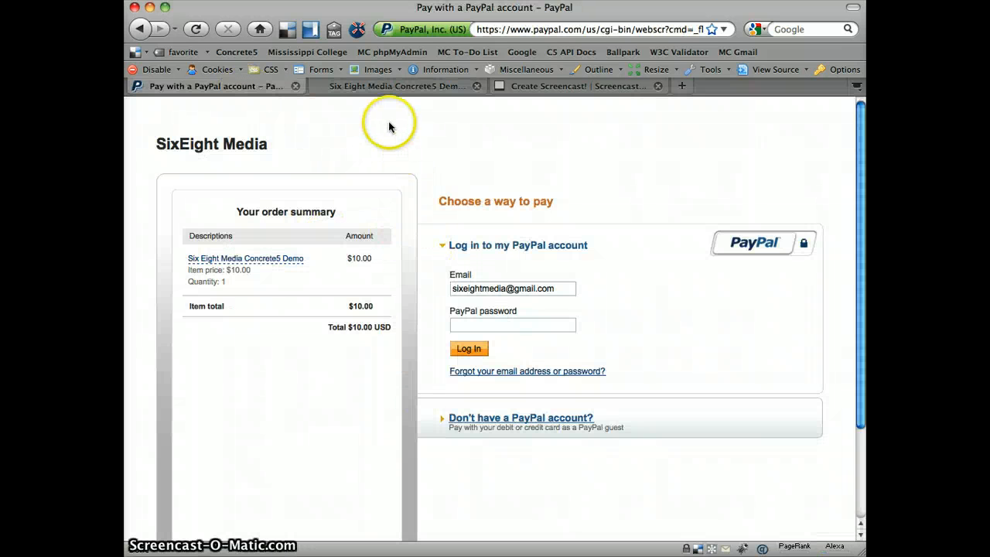
pyautogui.click(398, 86)
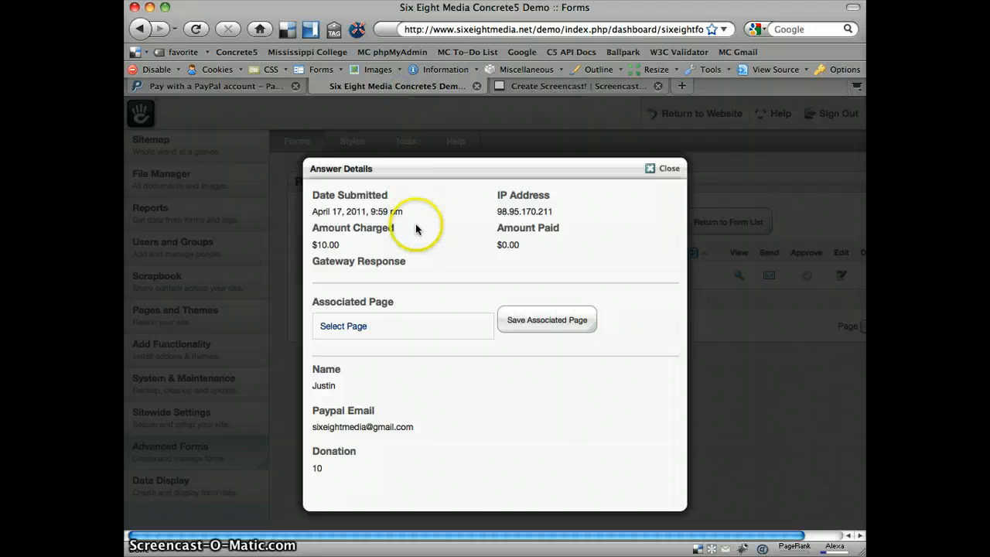
pyautogui.moveTo(584, 273)
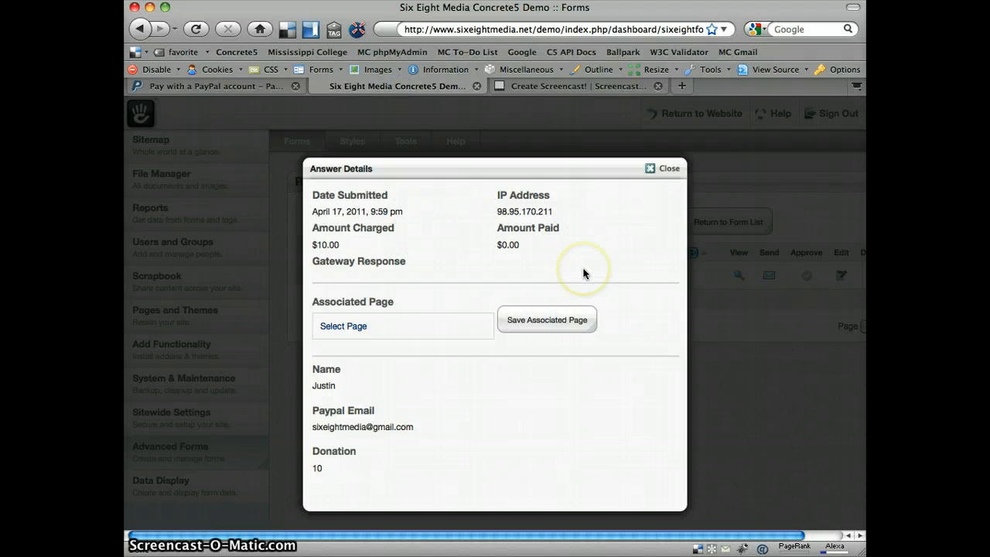
pyautogui.moveTo(584, 348)
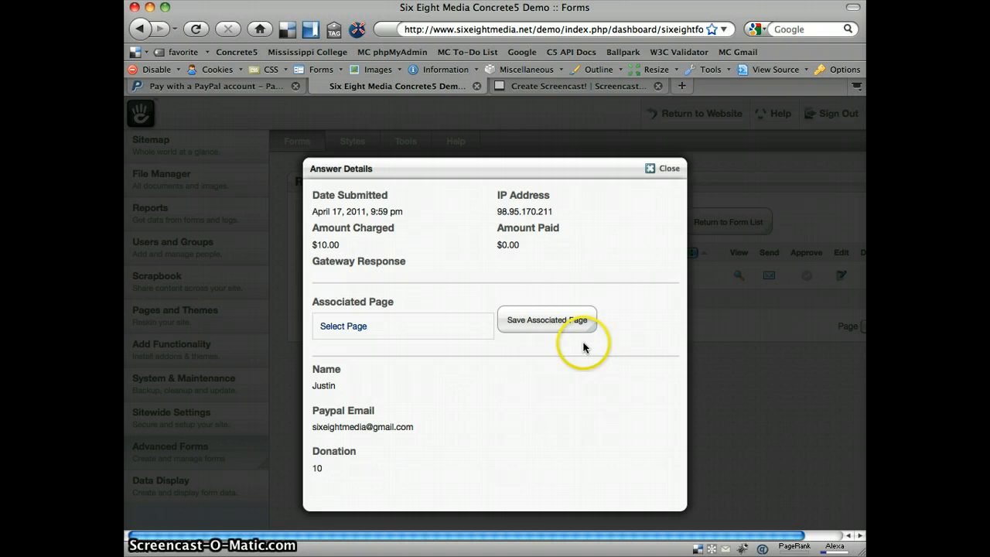